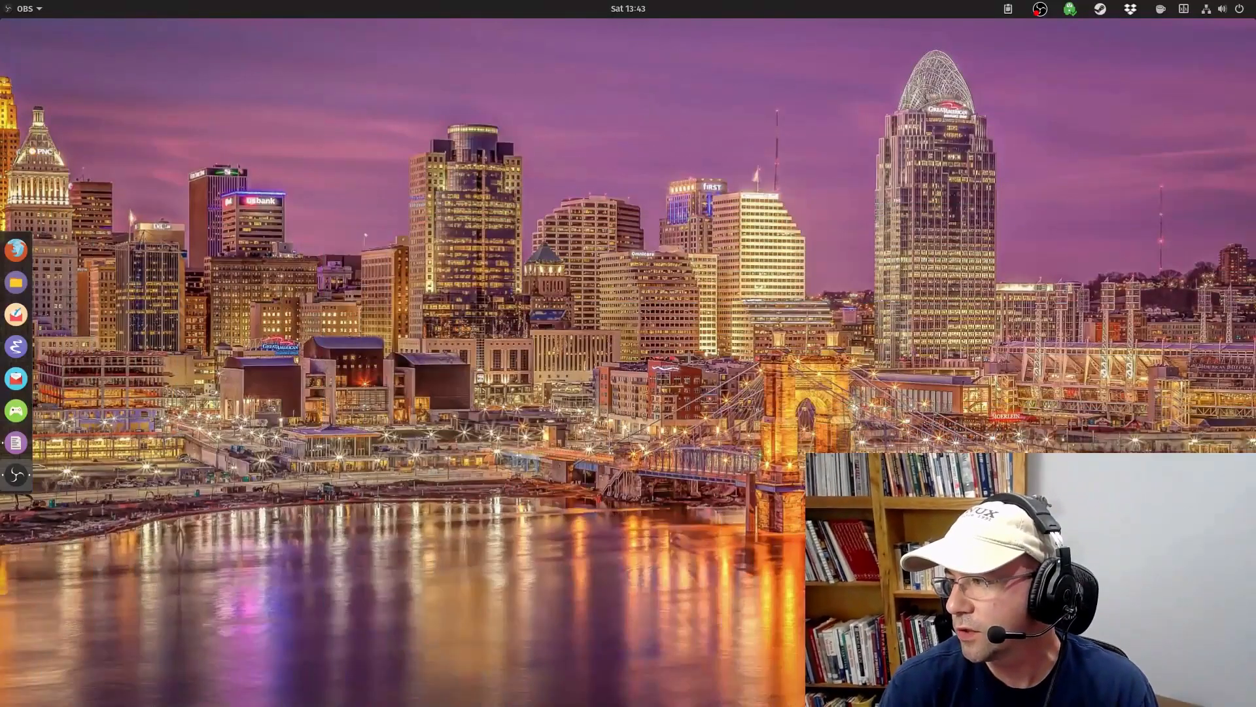
mouse_move(16, 282)
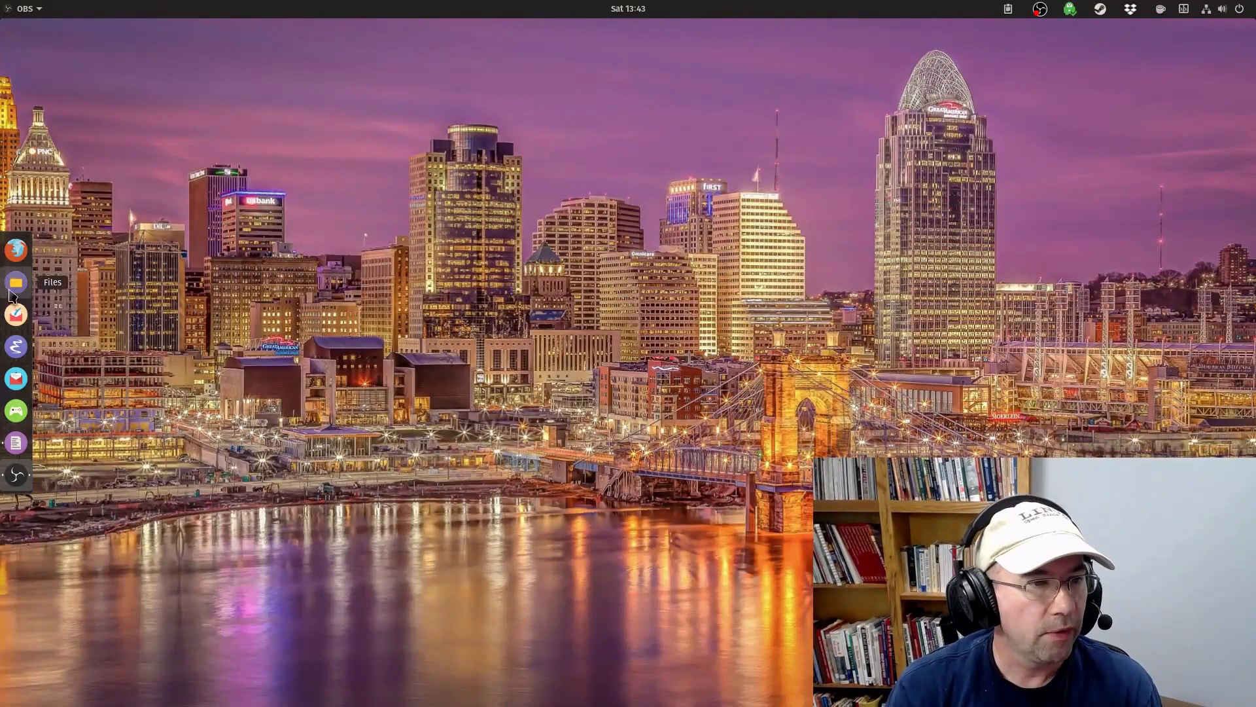
Step: Launch GNOME Files from the dock so it opens on the Home folder
click(15, 282)
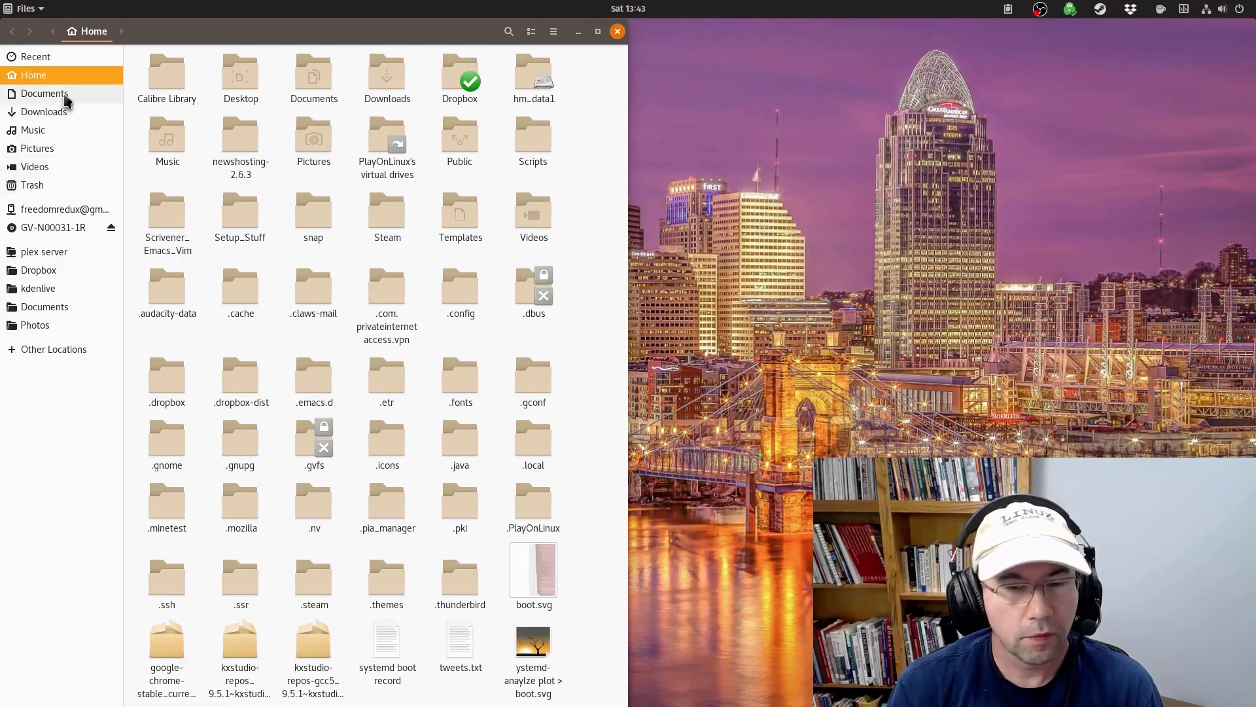
mouse_move(64, 92)
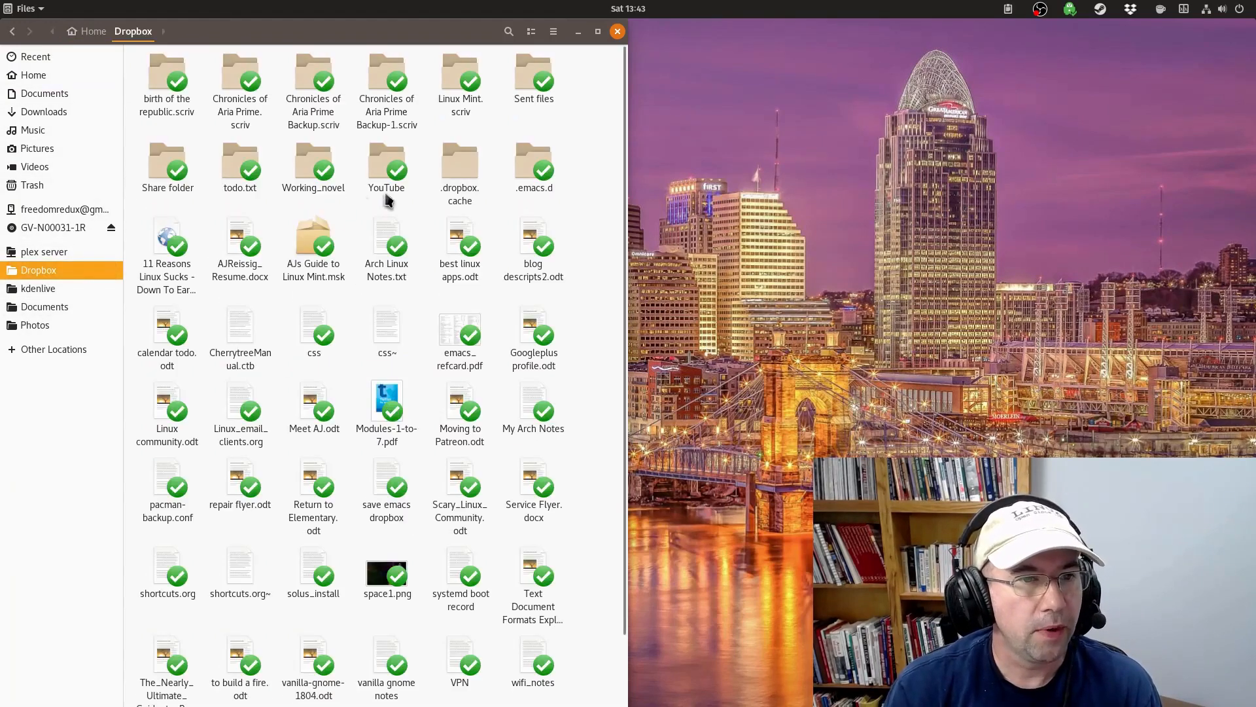
Step: Bookmark the Dropbox YouTube folder in the sidebar and bring up the bookmark's context menu
double_click(386, 161)
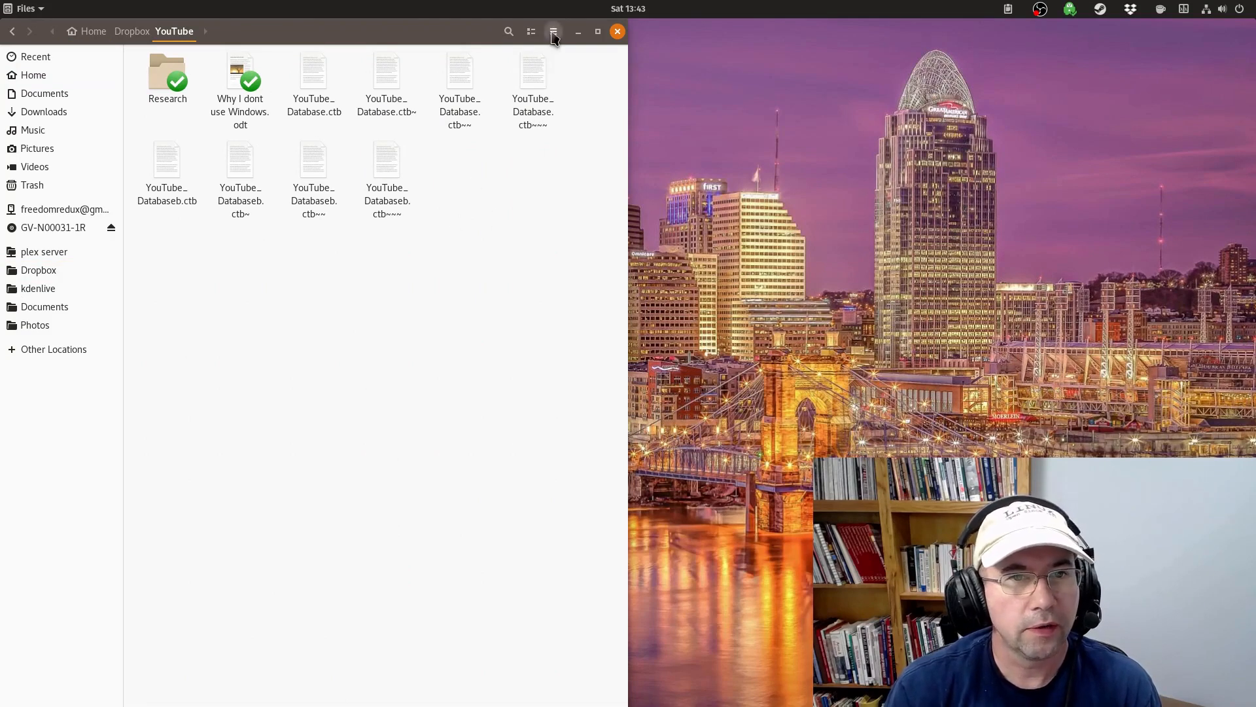
click(553, 32)
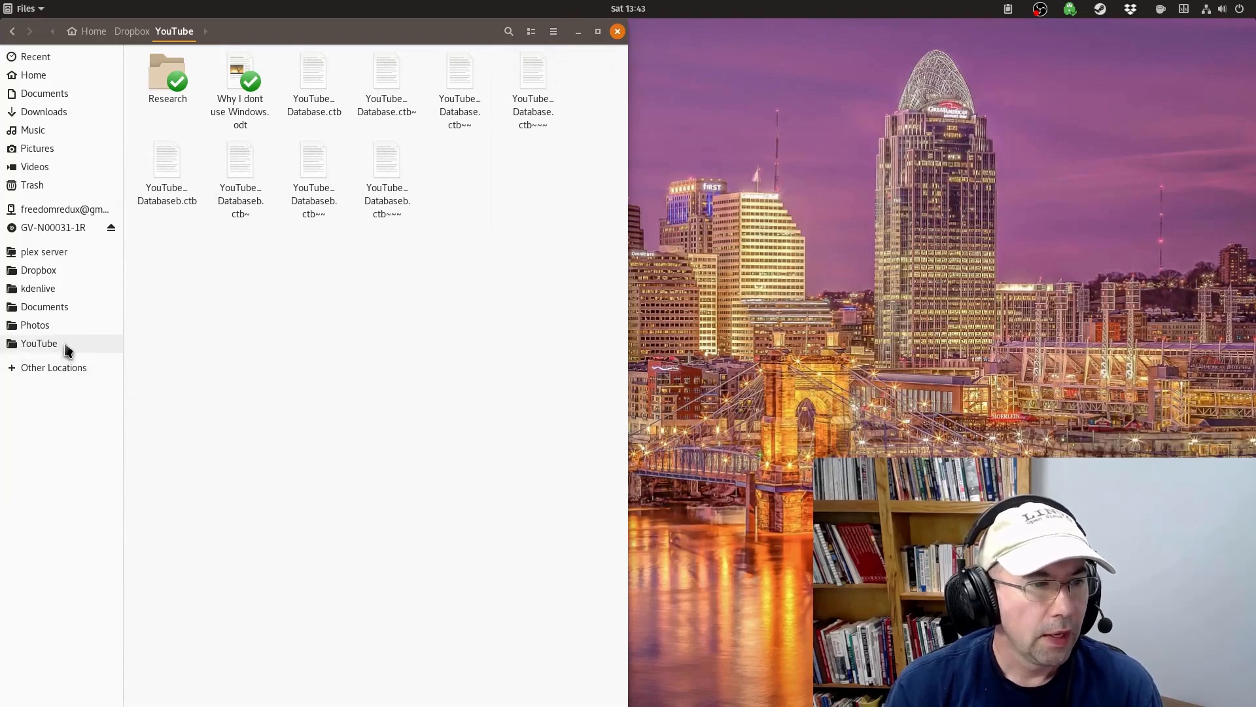
right_click(40, 342)
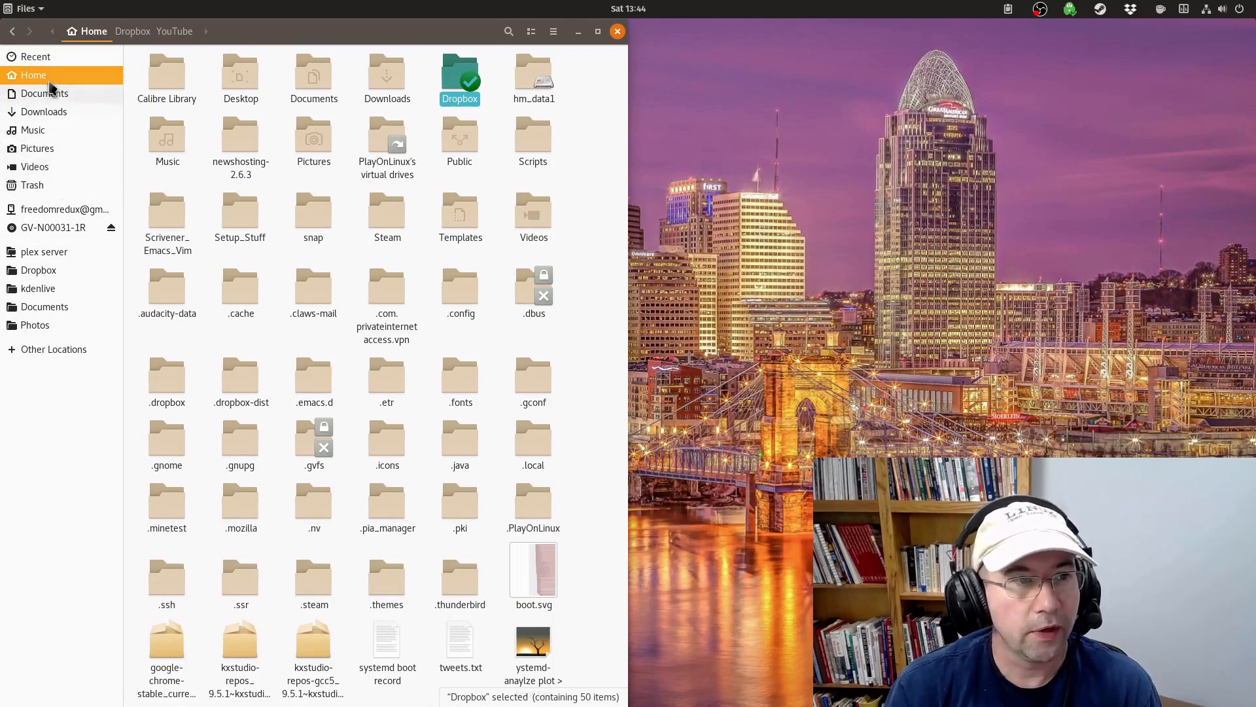
Step: Inspect the Documents sidebar bookmark's context menu while back on Home
right_click(34, 75)
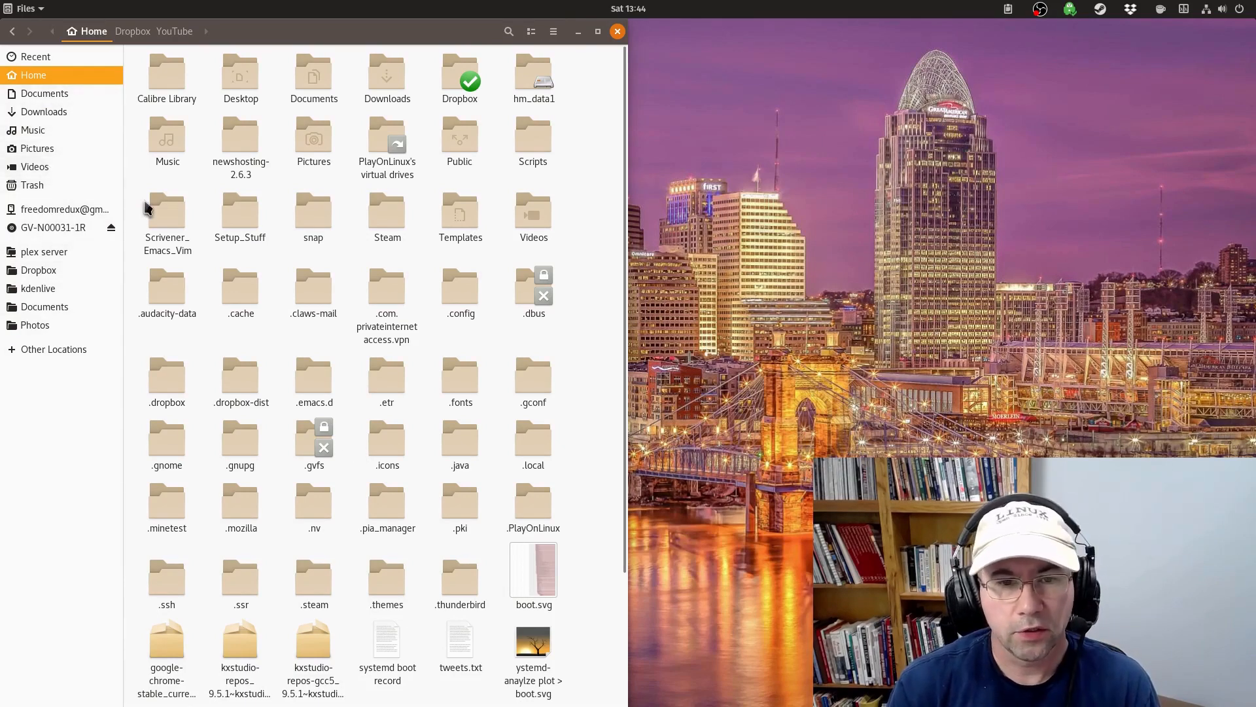
mouse_move(460, 501)
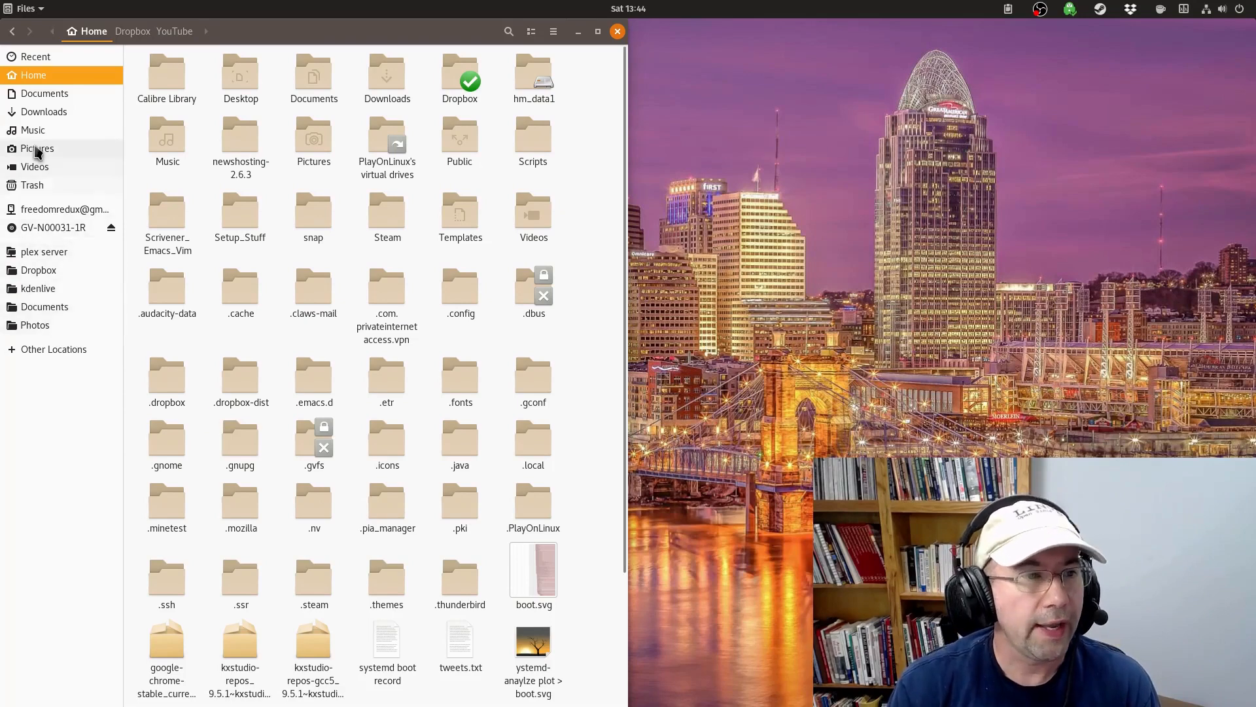
mouse_move(46, 176)
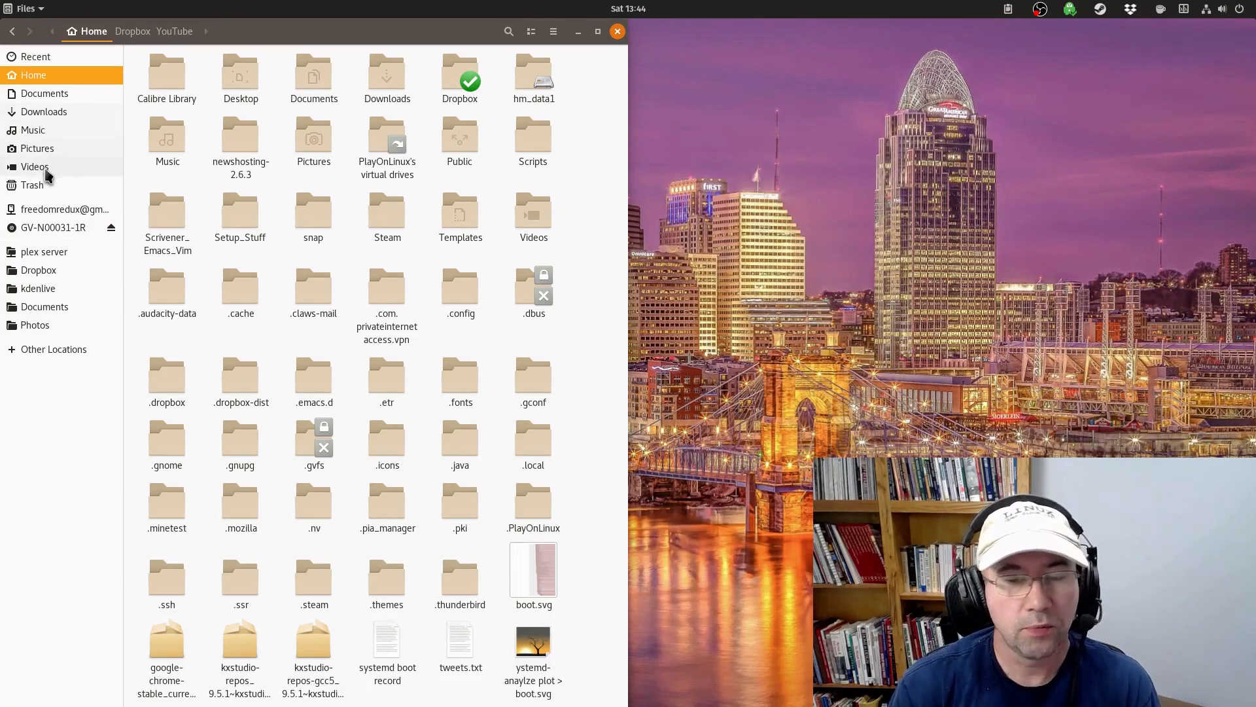
mouse_move(33, 167)
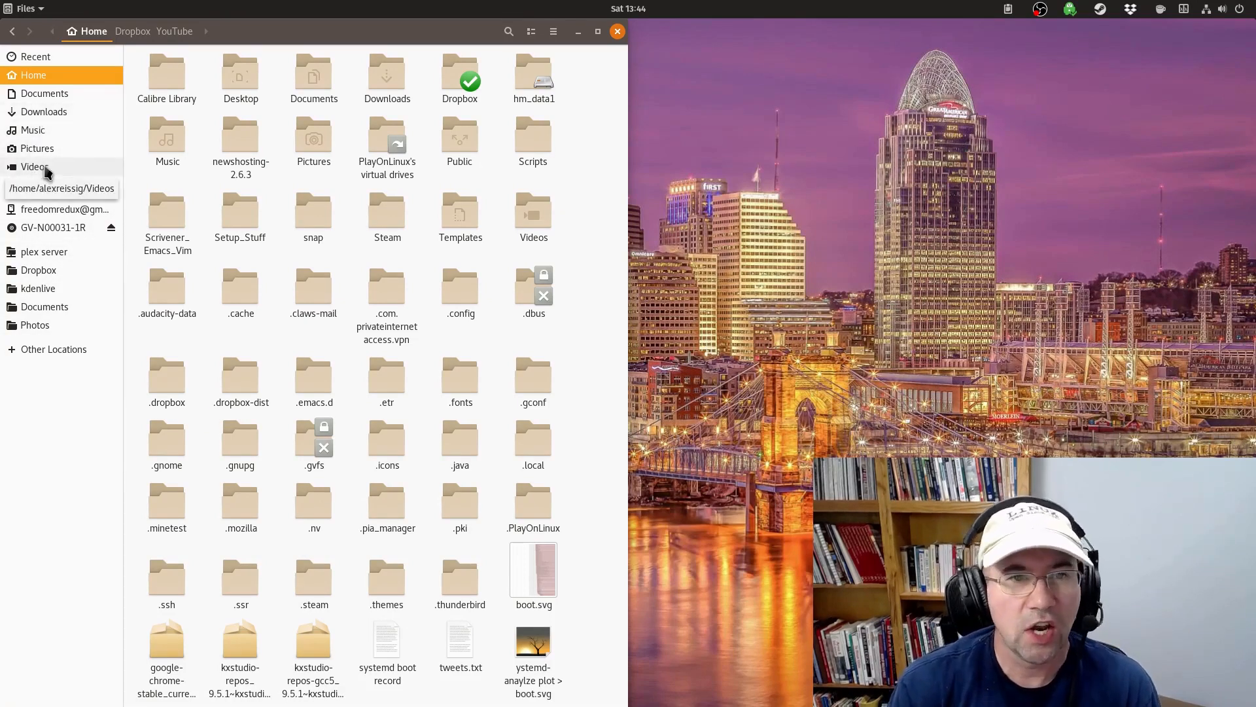
mouse_move(85, 392)
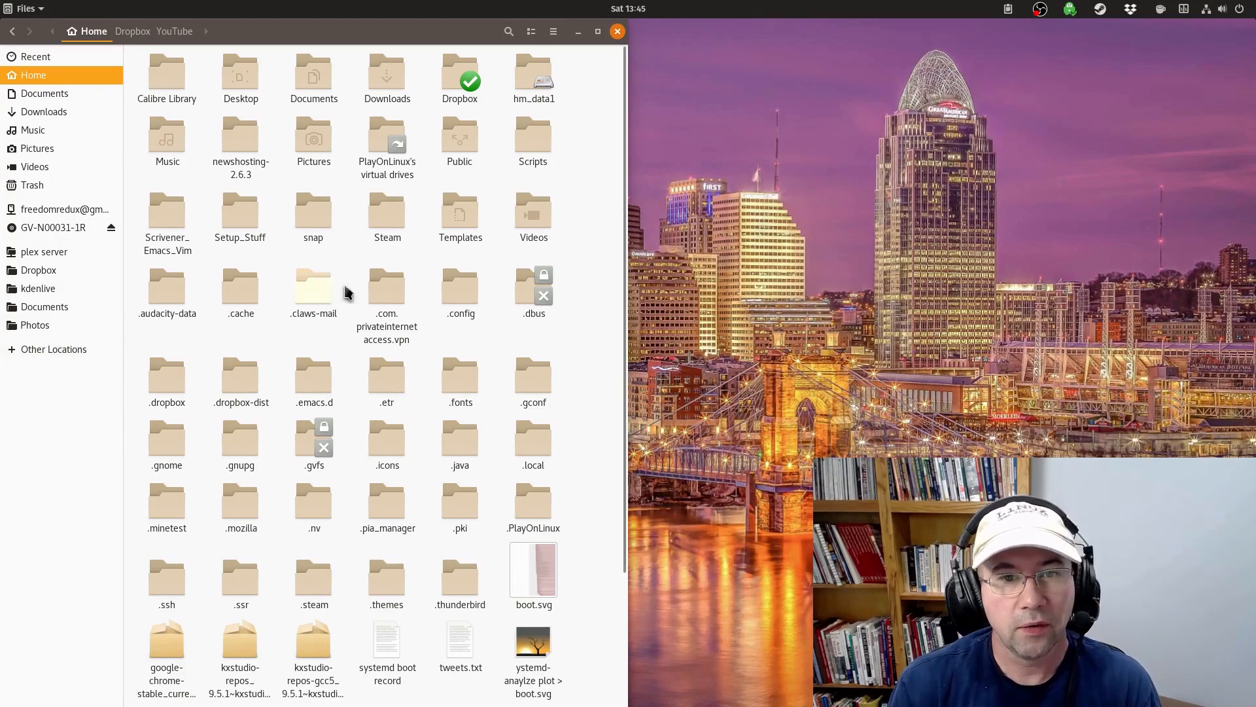
mouse_move(581, 306)
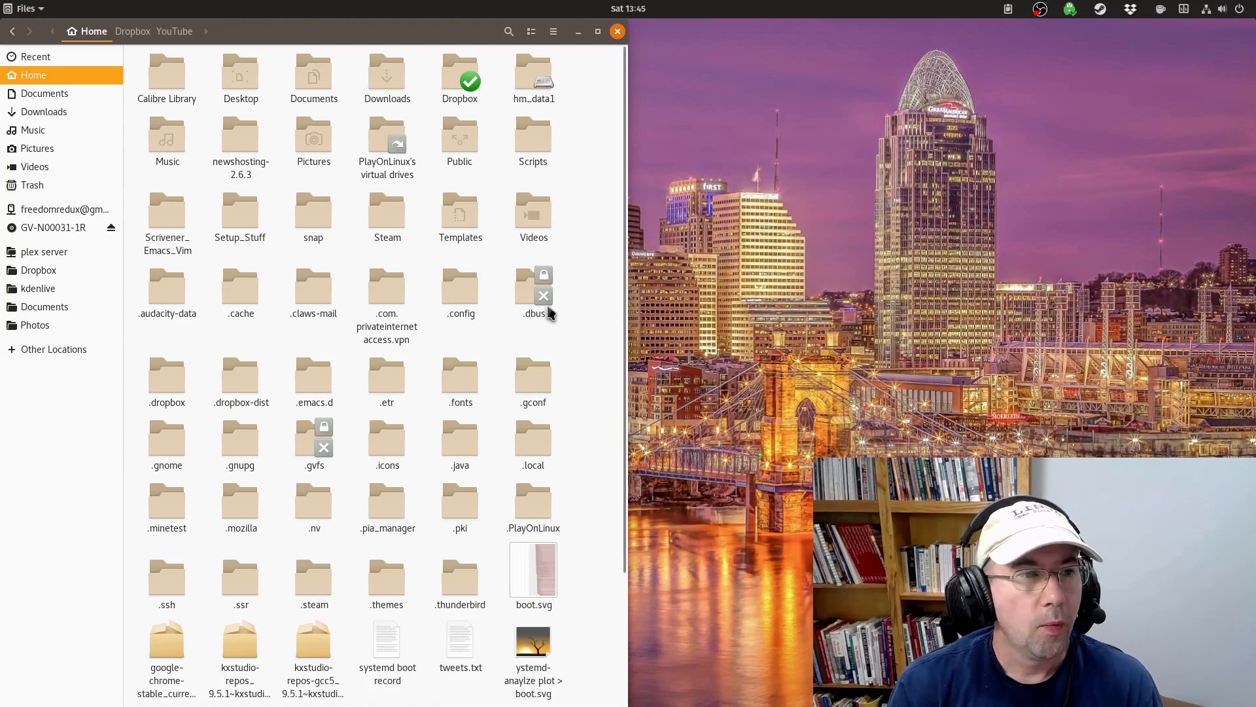
mouse_move(167, 374)
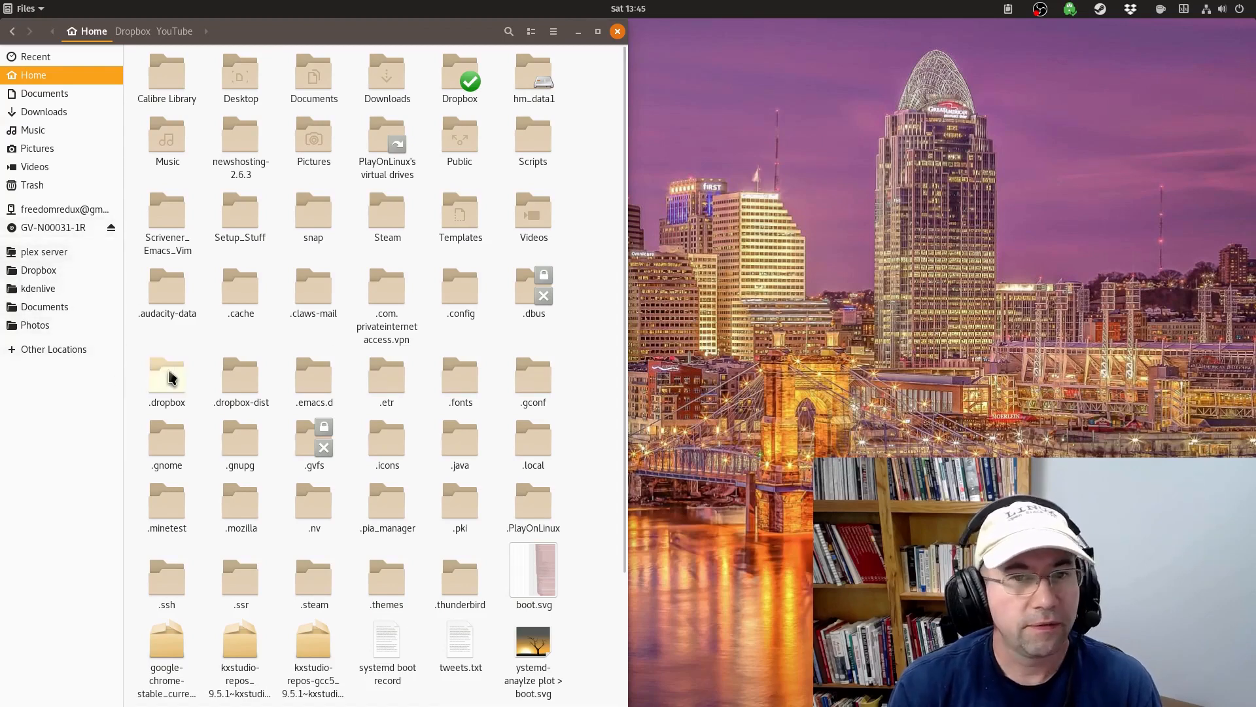
mouse_move(513, 369)
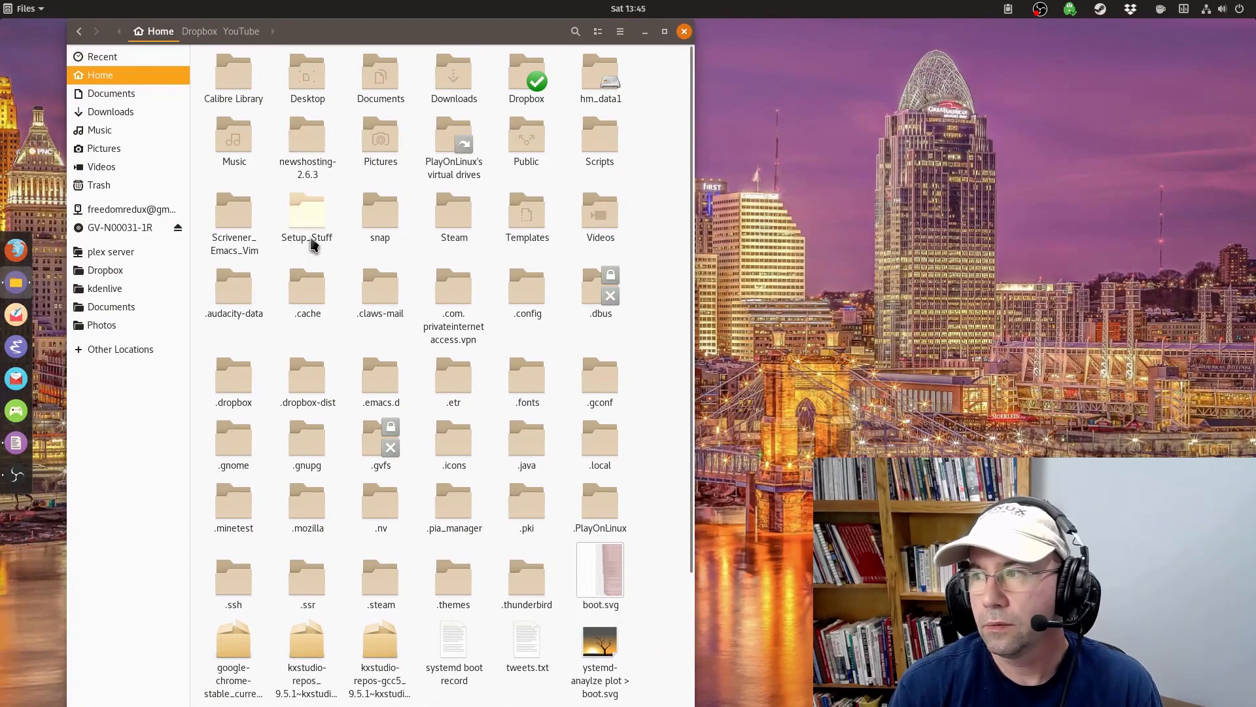
mouse_move(310, 232)
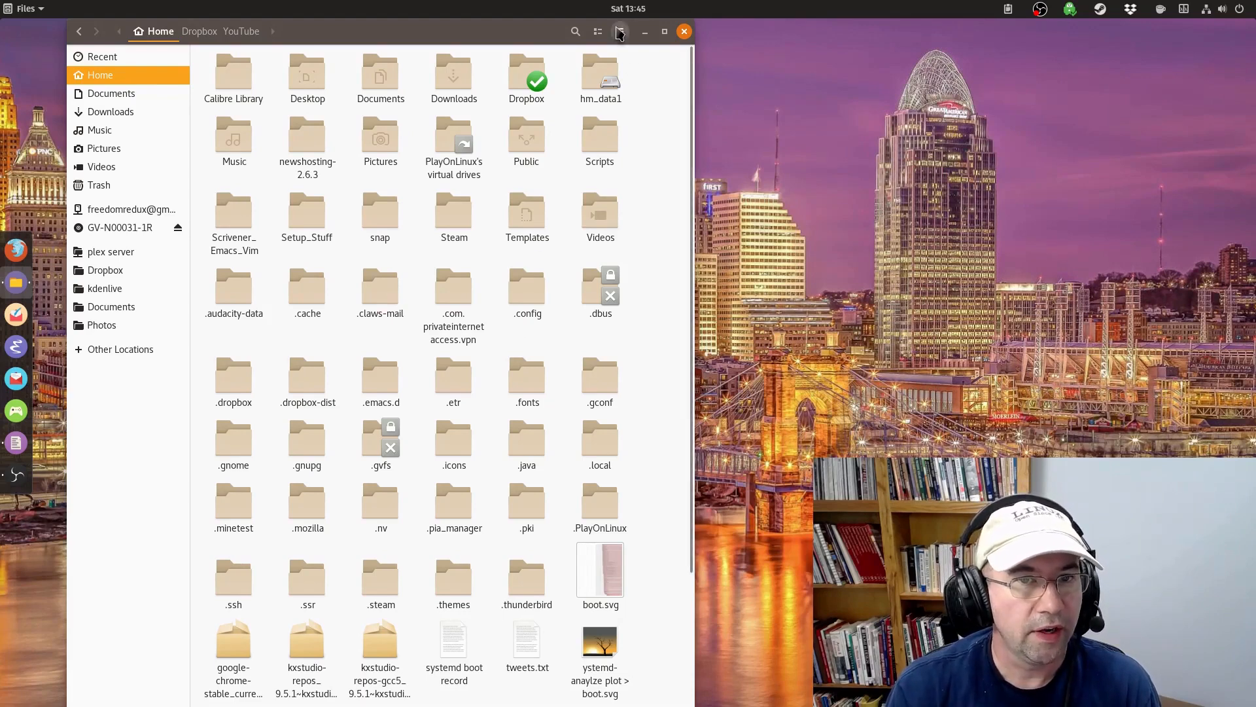
Step: Show hidden files, enter .config, and open user-dirs.dirs in Text Editor
click(619, 32)
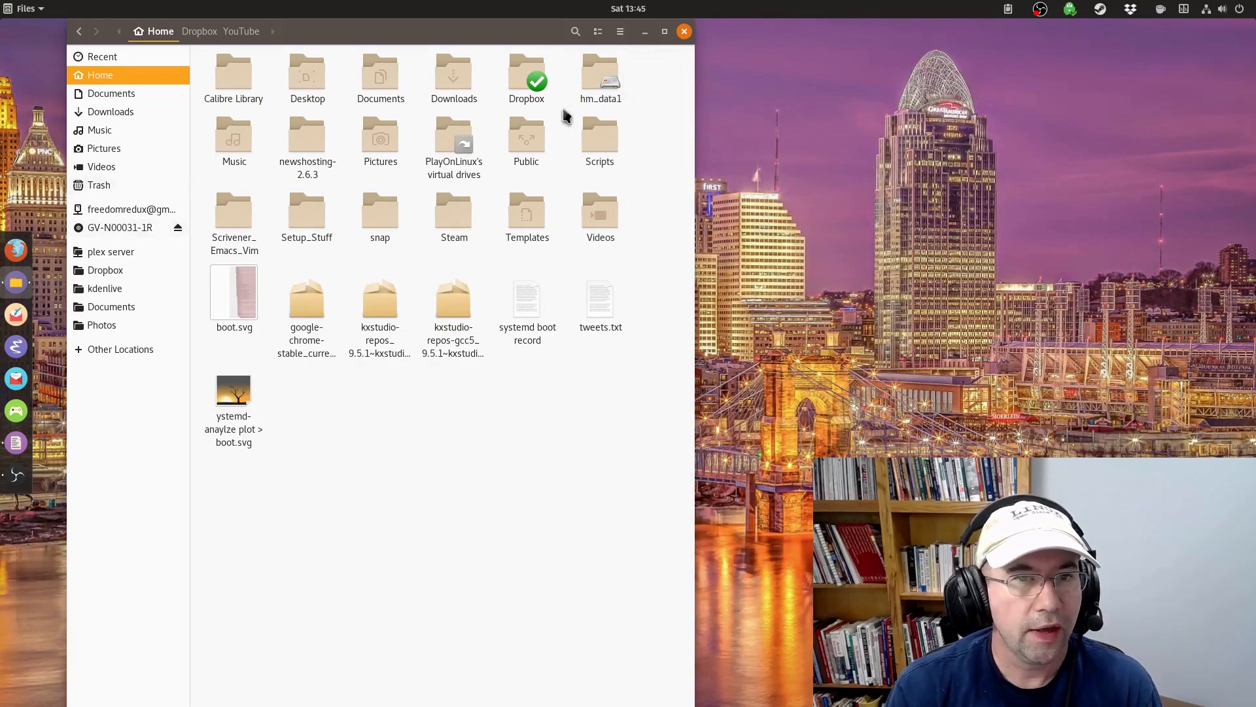
click(619, 31)
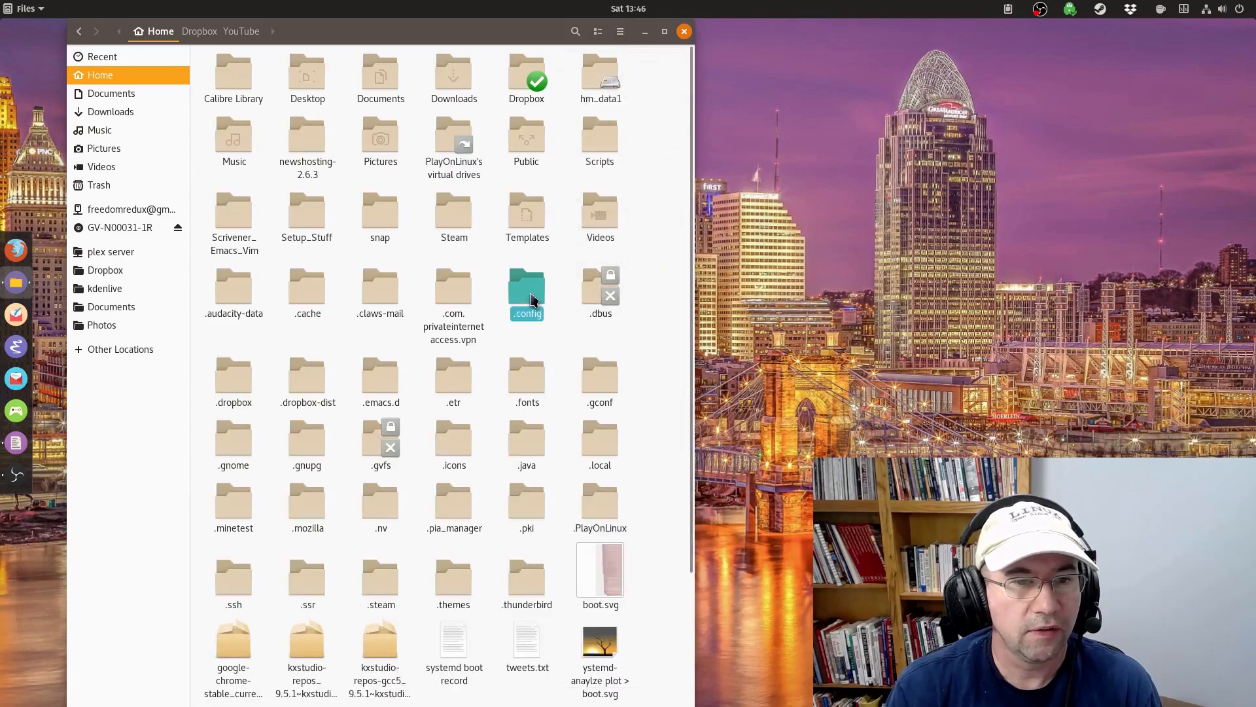
double_click(526, 289)
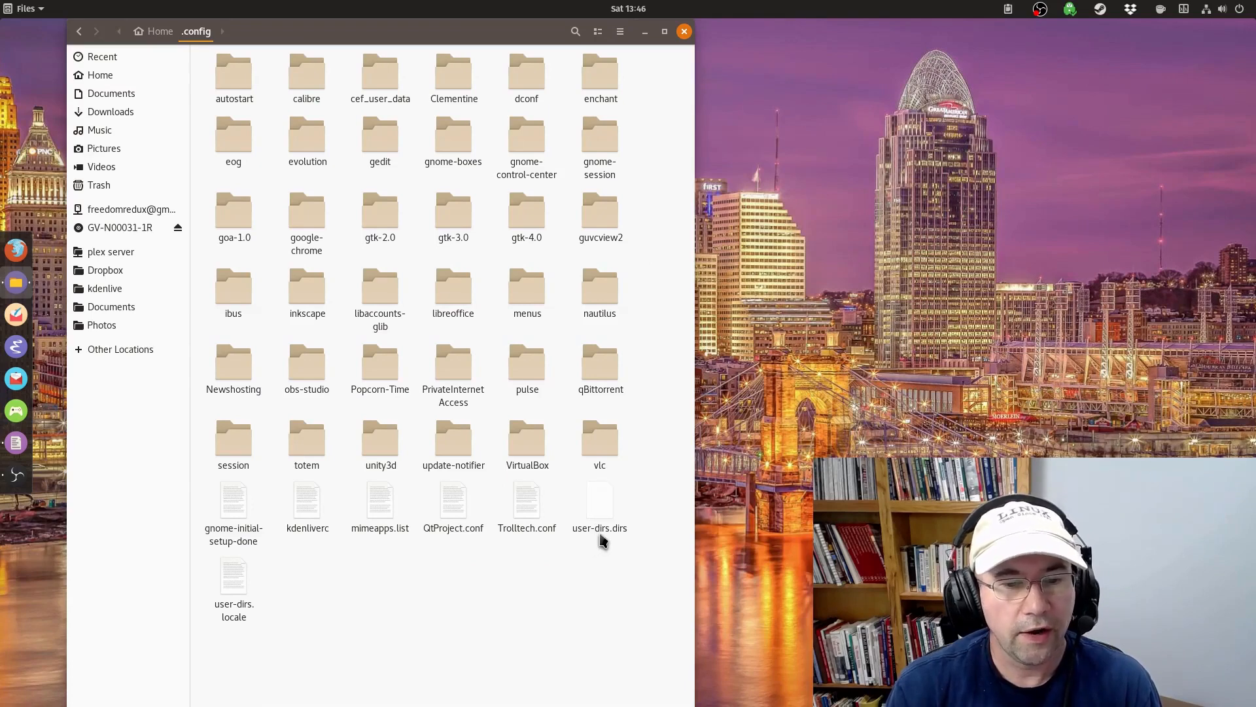
mouse_move(615, 537)
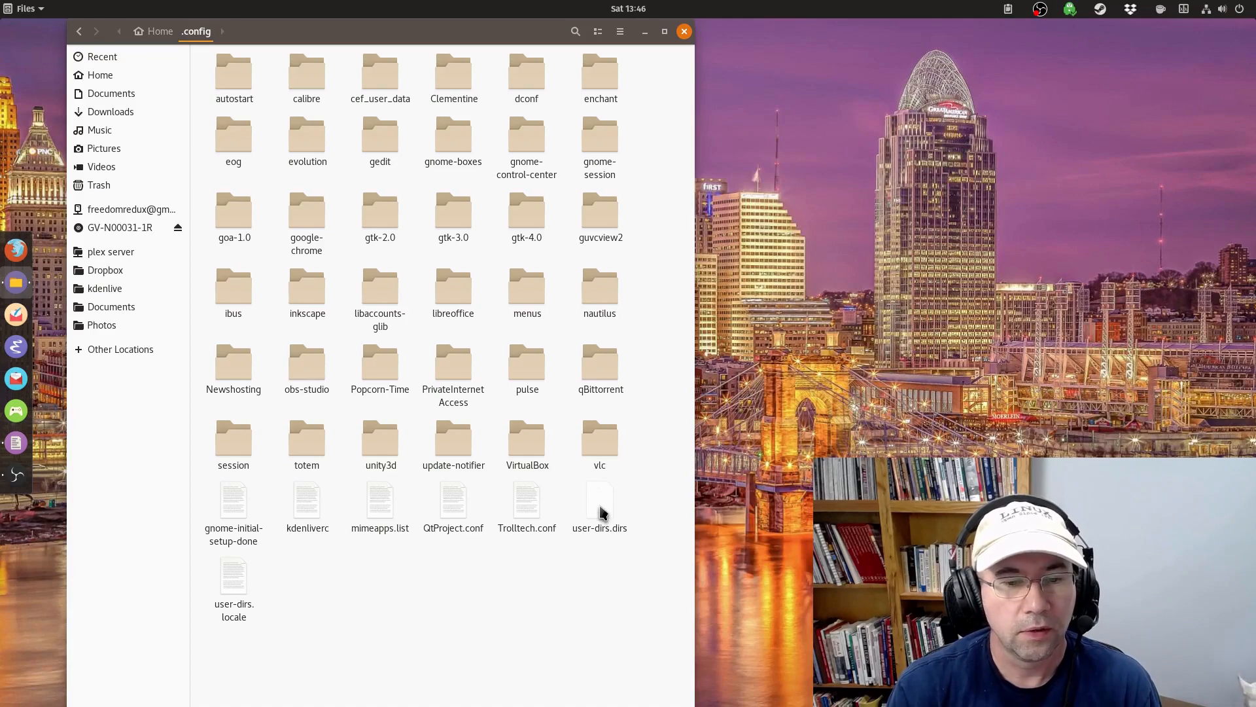
right_click(599, 500)
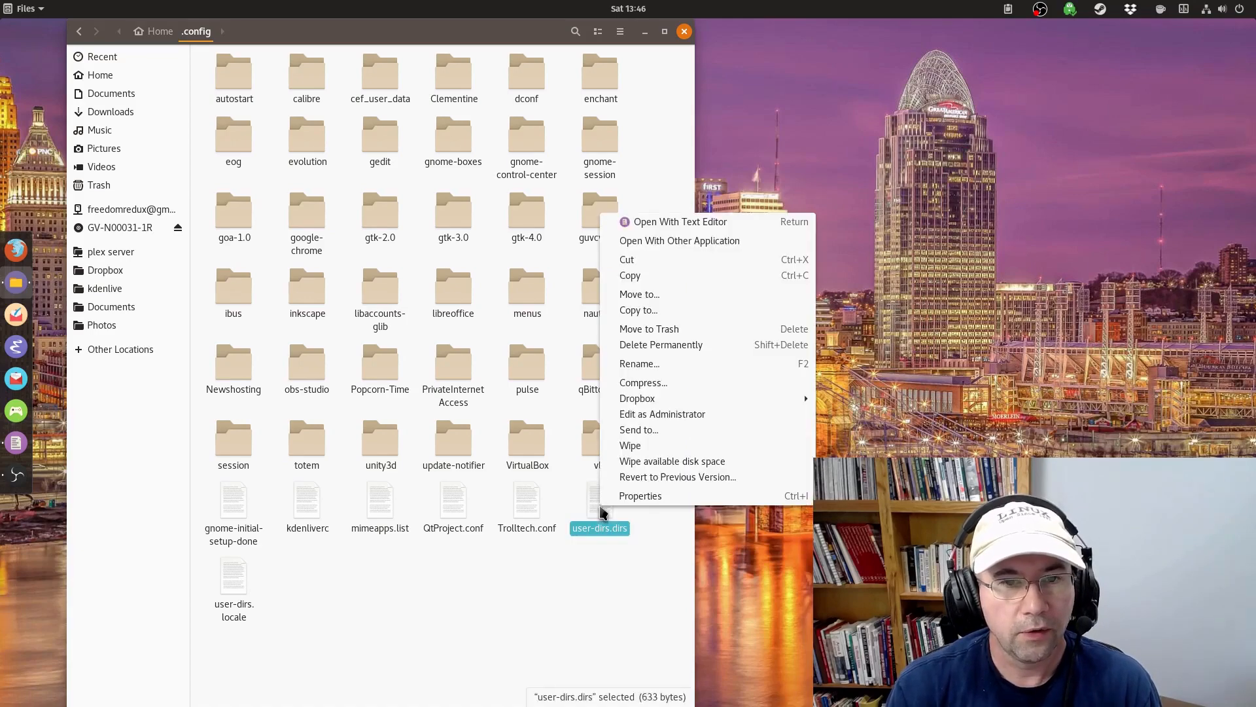
click(679, 221)
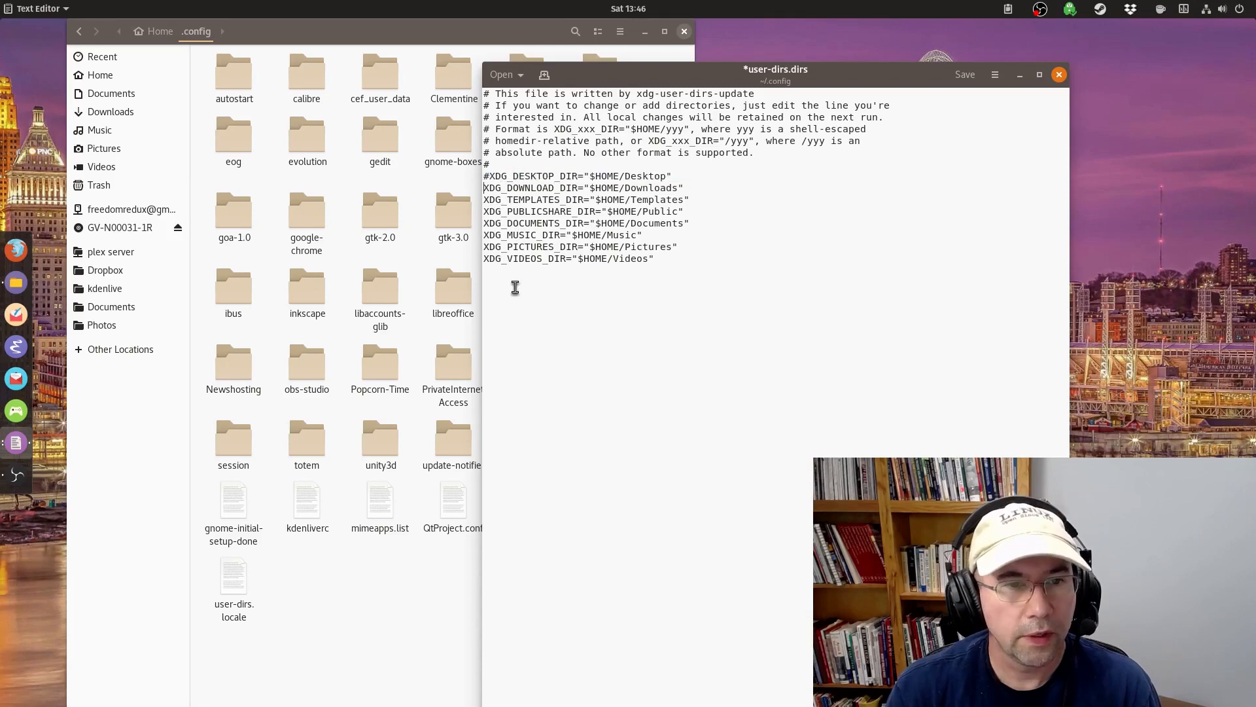
Step: Prefix each XDG_..._DIR line with # and save user-dirs.dirs
text(#)
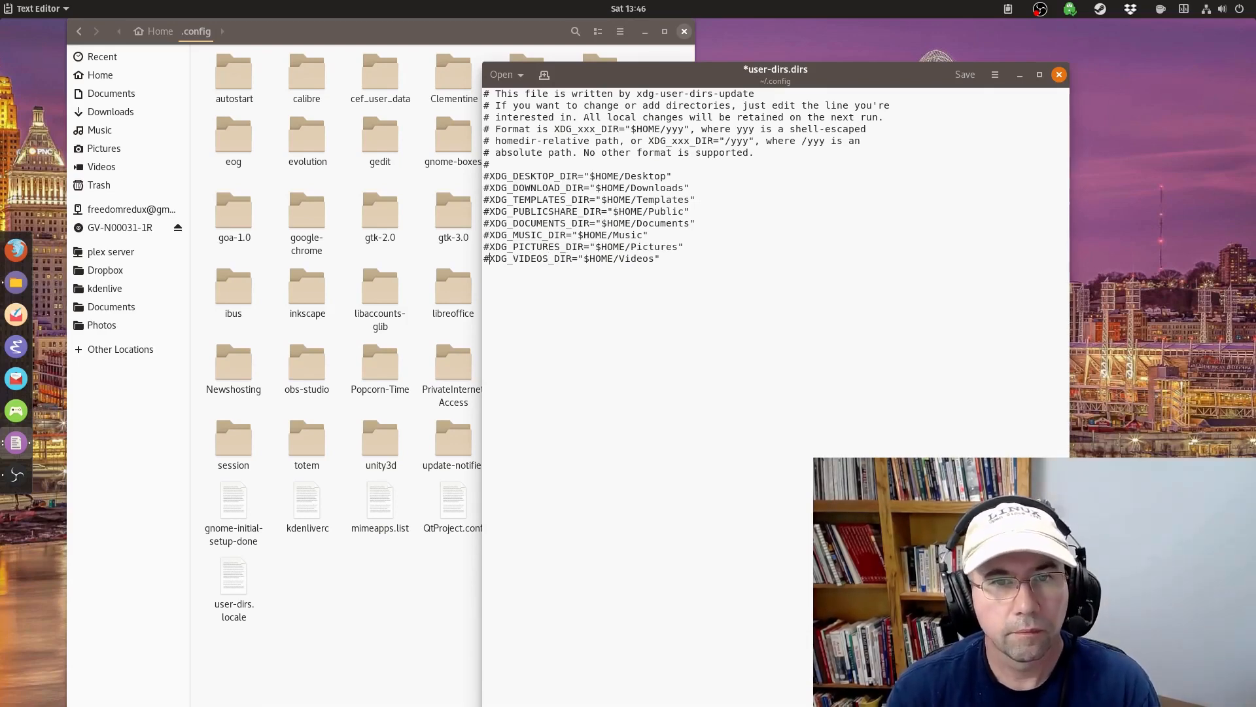
click(964, 74)
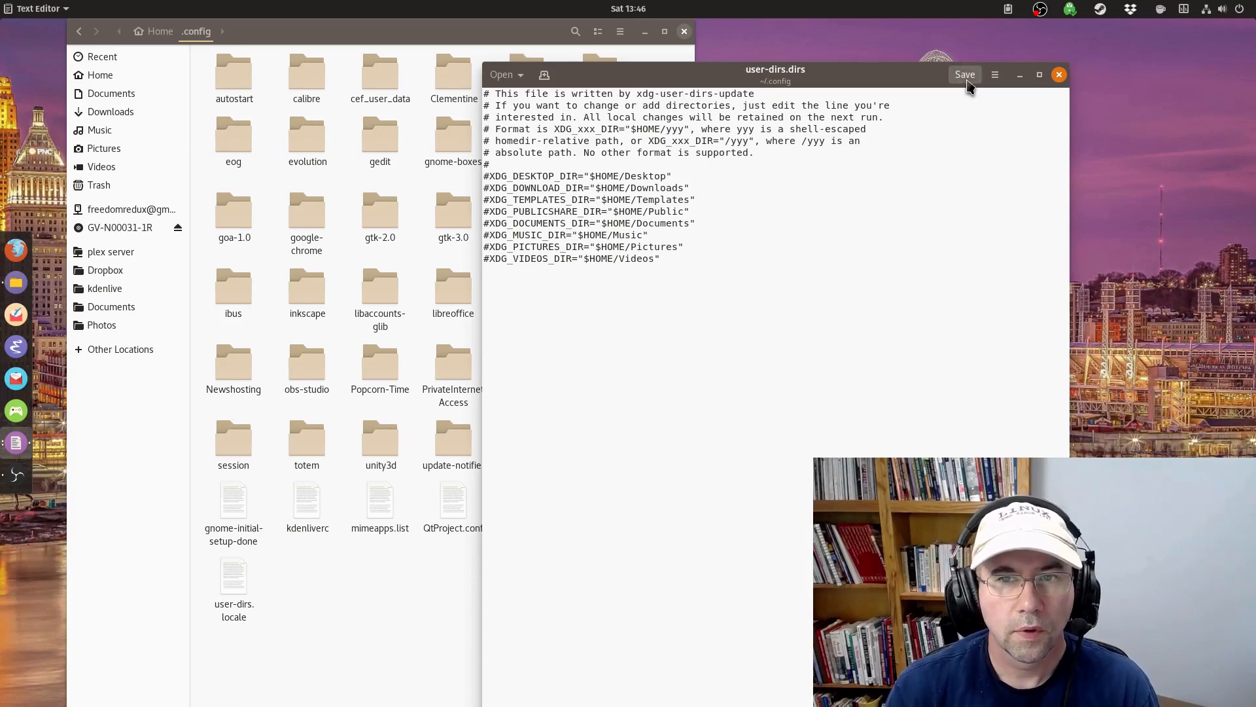
Step: Close user-dirs.dirs in gedit and return to the .config folder
click(1059, 75)
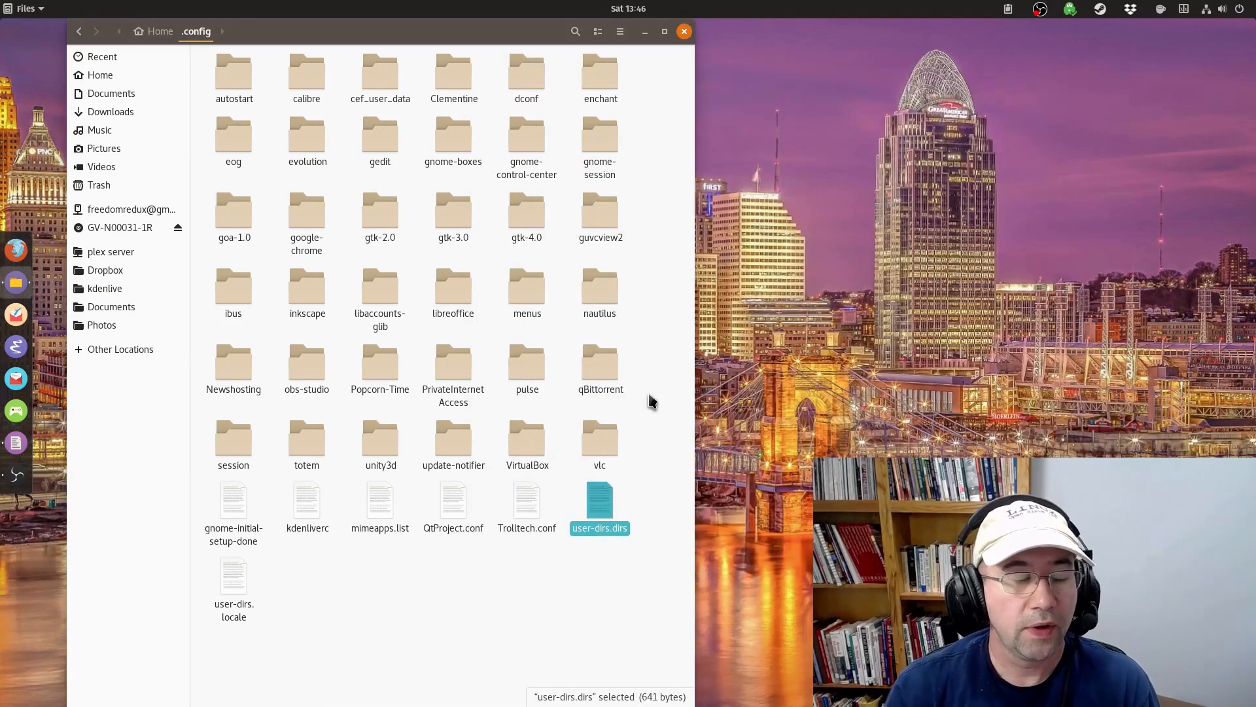
mouse_move(676, 368)
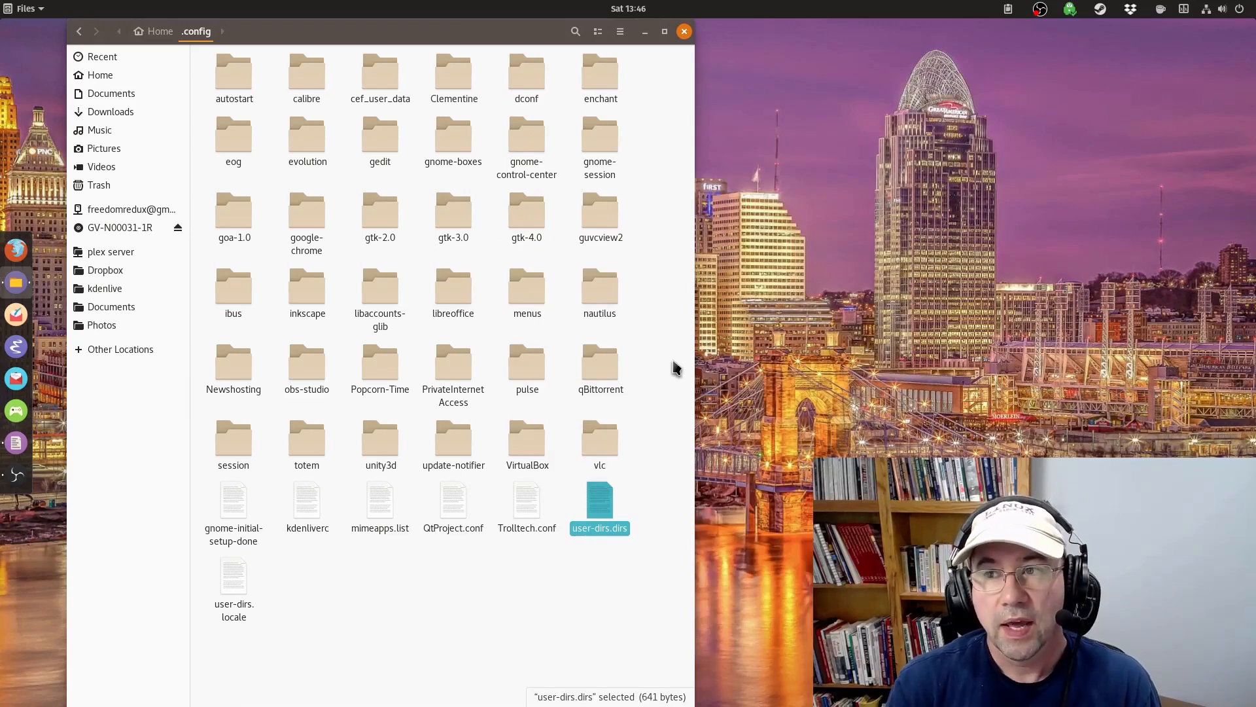
mouse_move(479, 452)
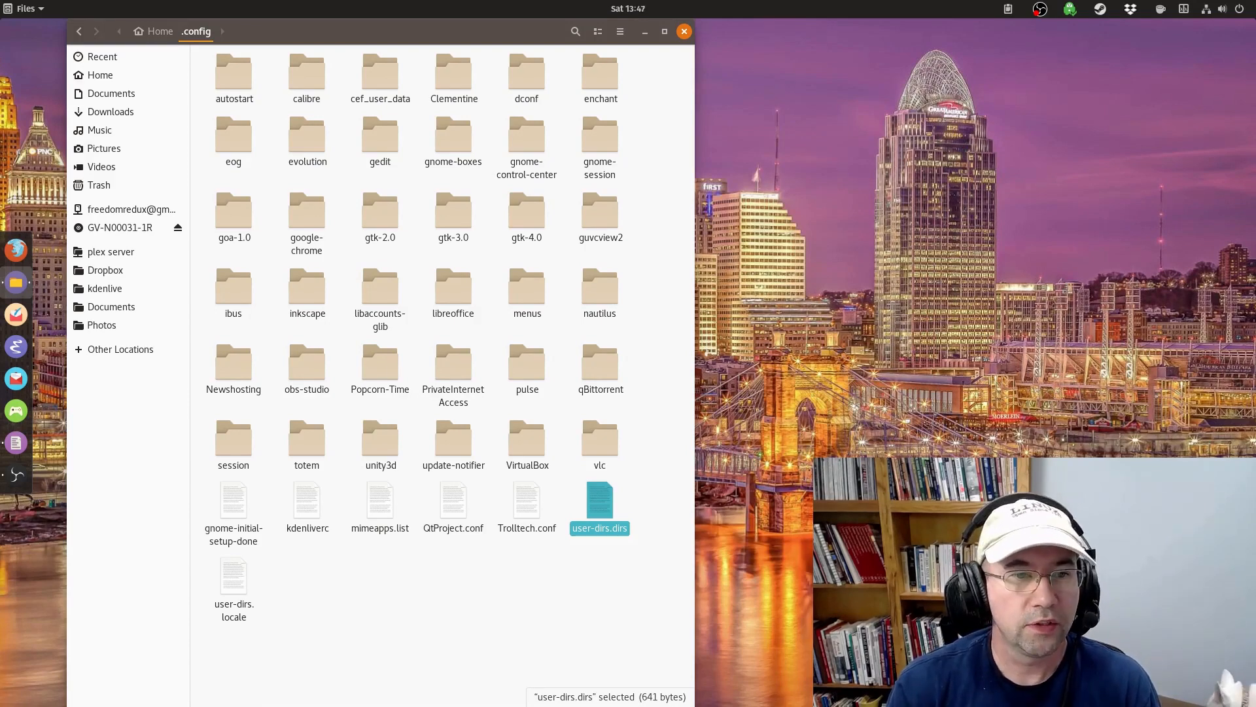
double_click(600, 501)
text(sudo nano /etc/xdg/user-dirs.defaults)
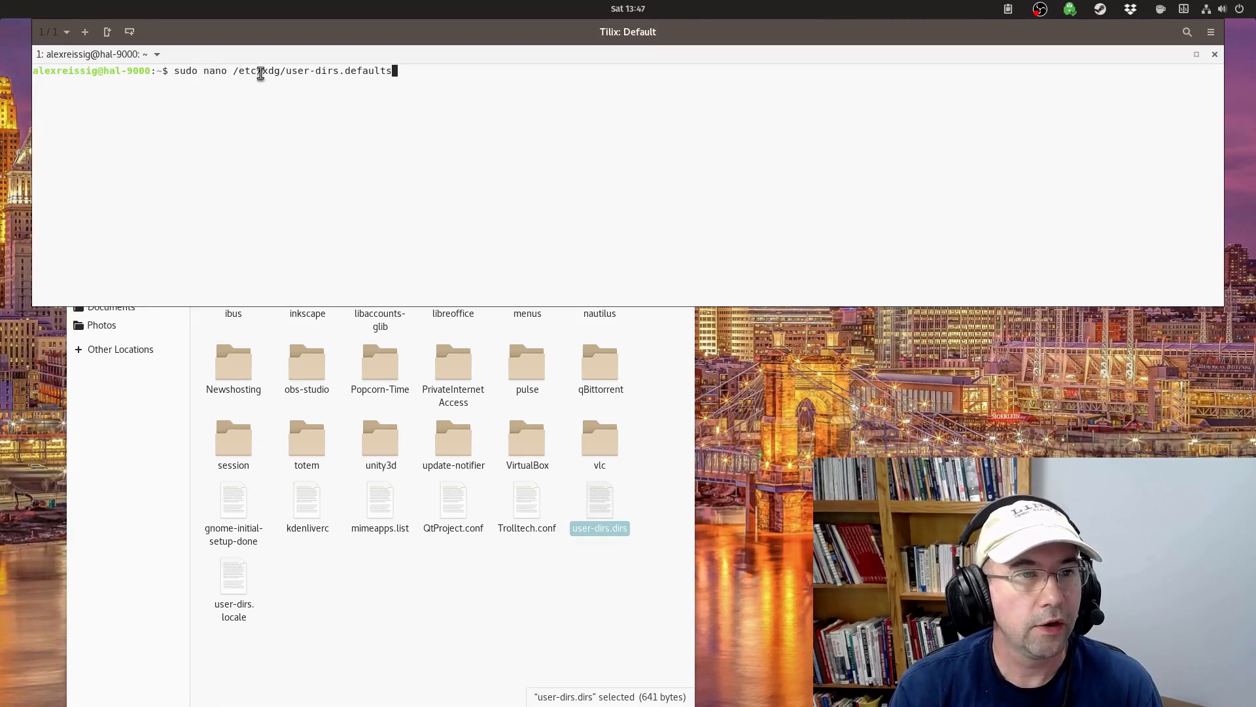
mouse_move(429, 146)
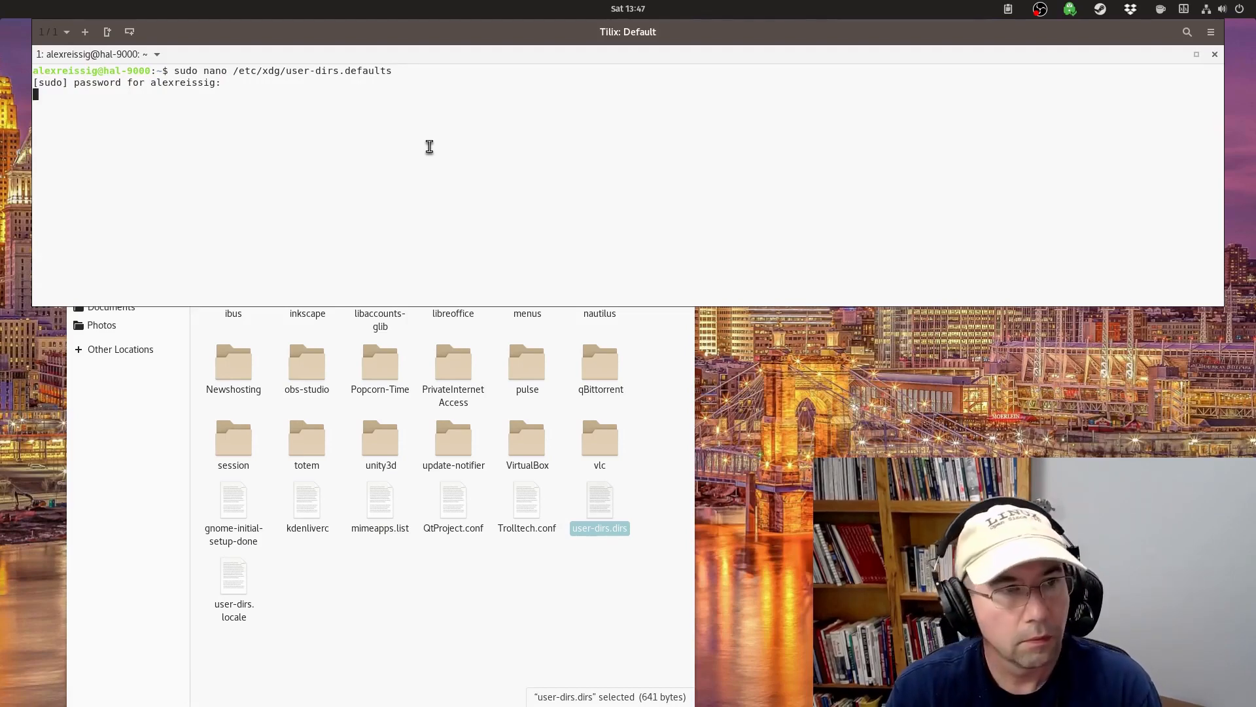
Step: Run sudo nano /etc/xdg/user-dirs.defaults and submit the administrator password
key(Return)
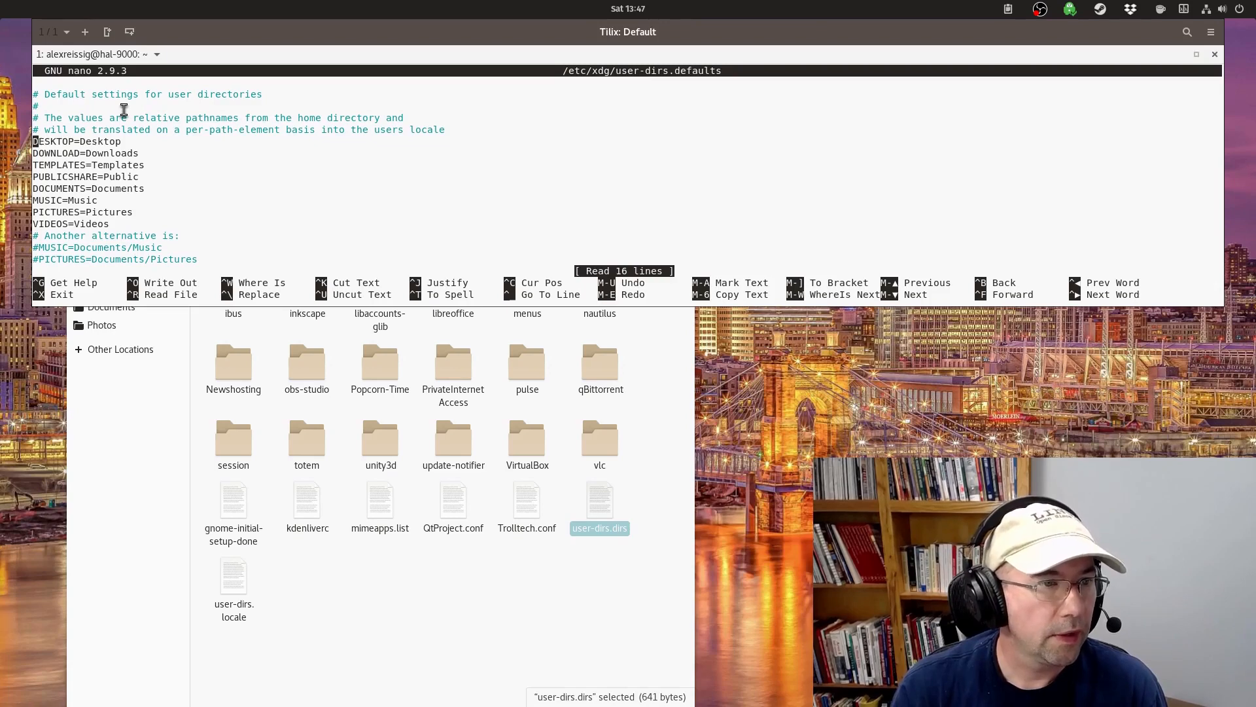
Step: Add # before the DESKTOP through VIDEOS lines in user-dirs.defaults
text(#)
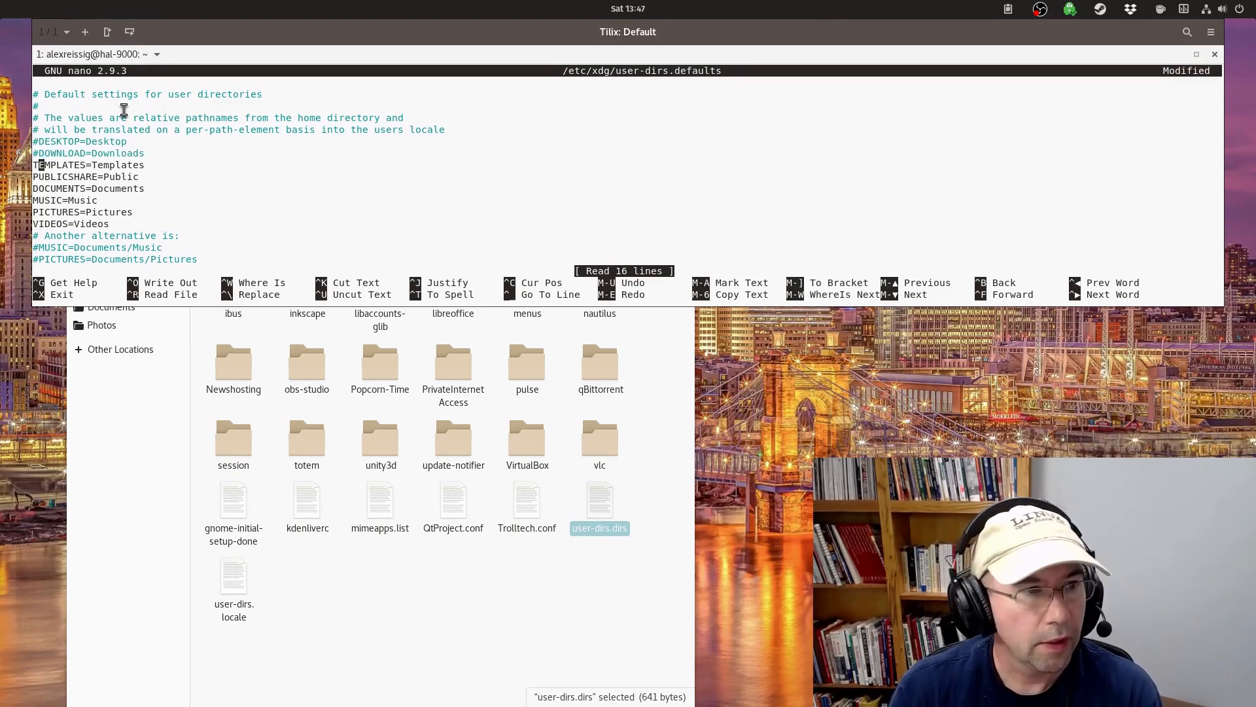
text(#)
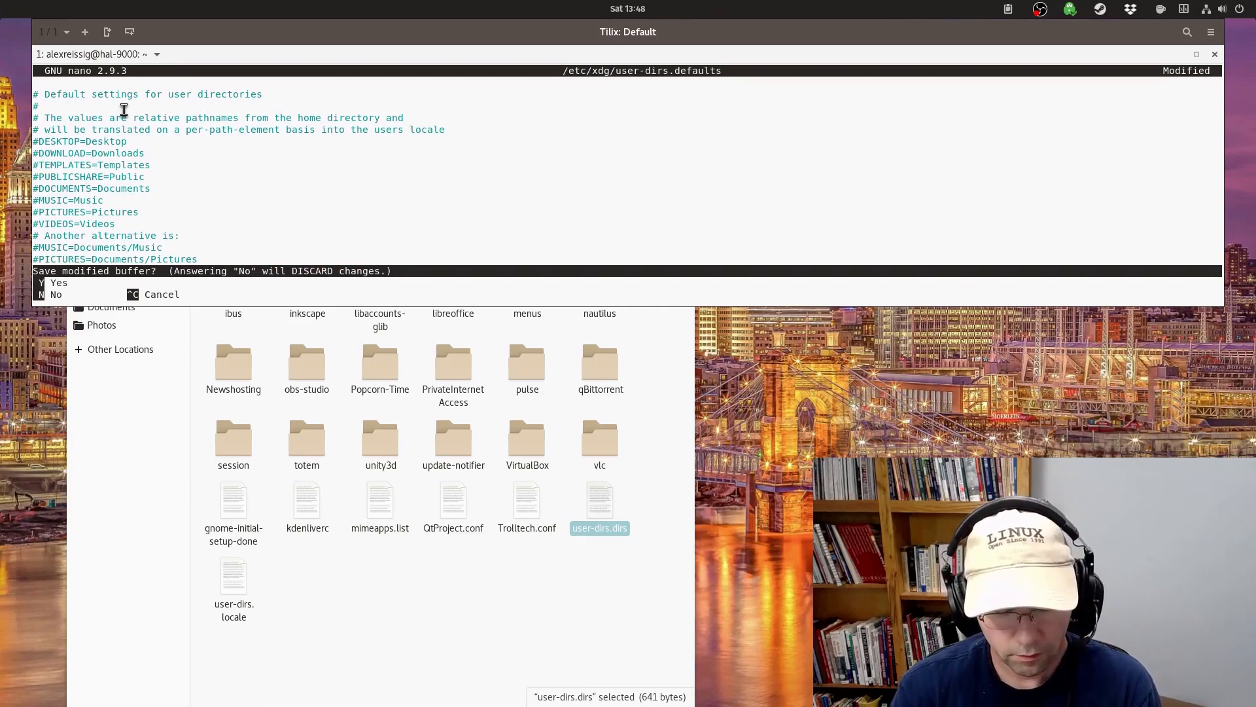
Step: Answer Y to save user-dirs.defaults at nano's prompt and confirm the file name
key(y)
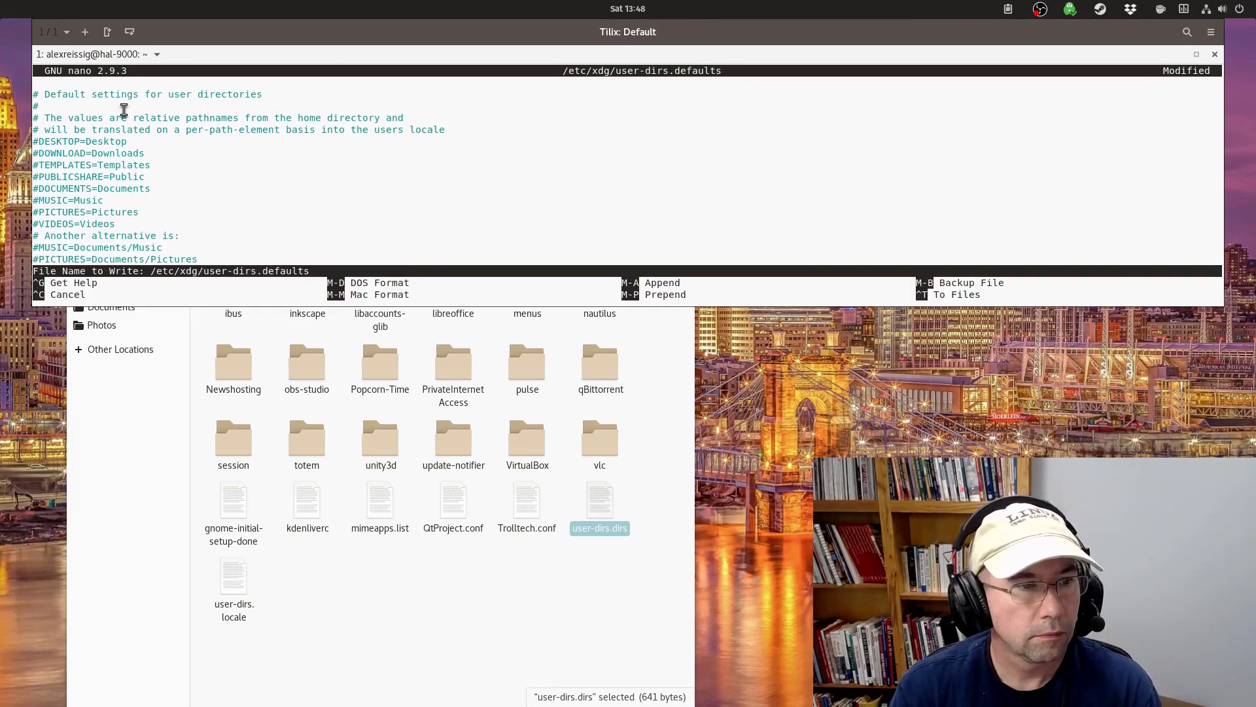
text(y)
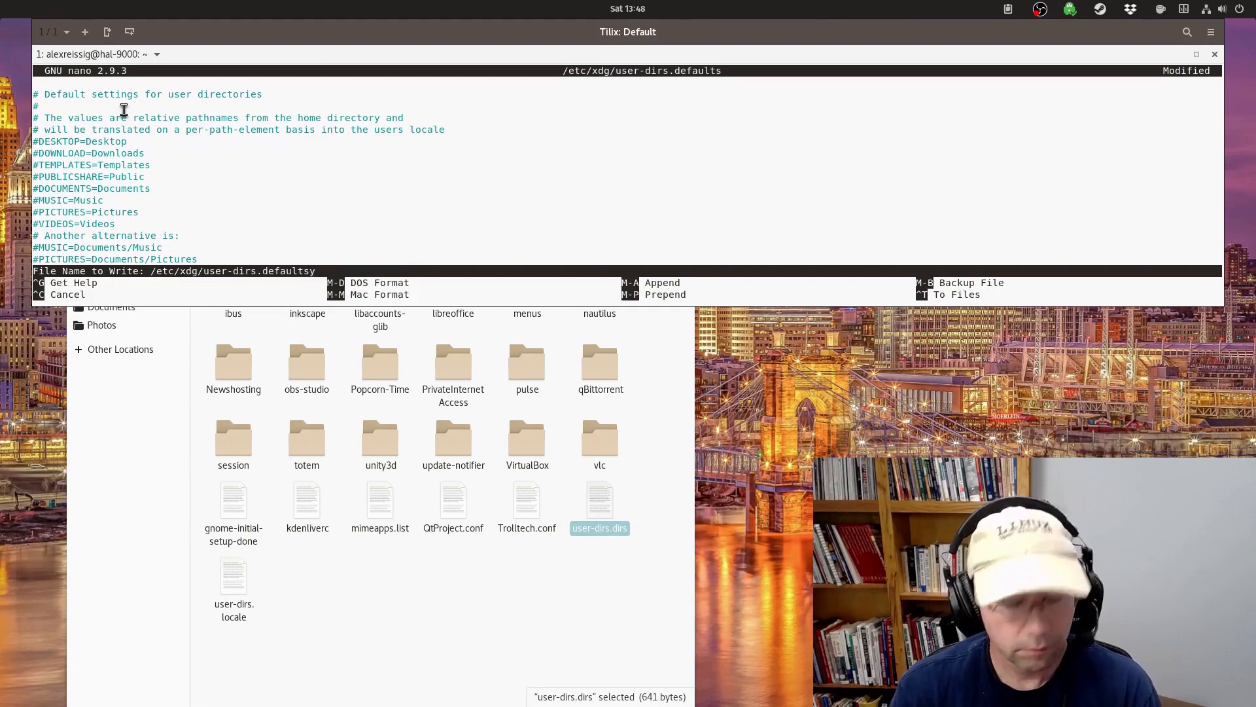
key(Backspace)
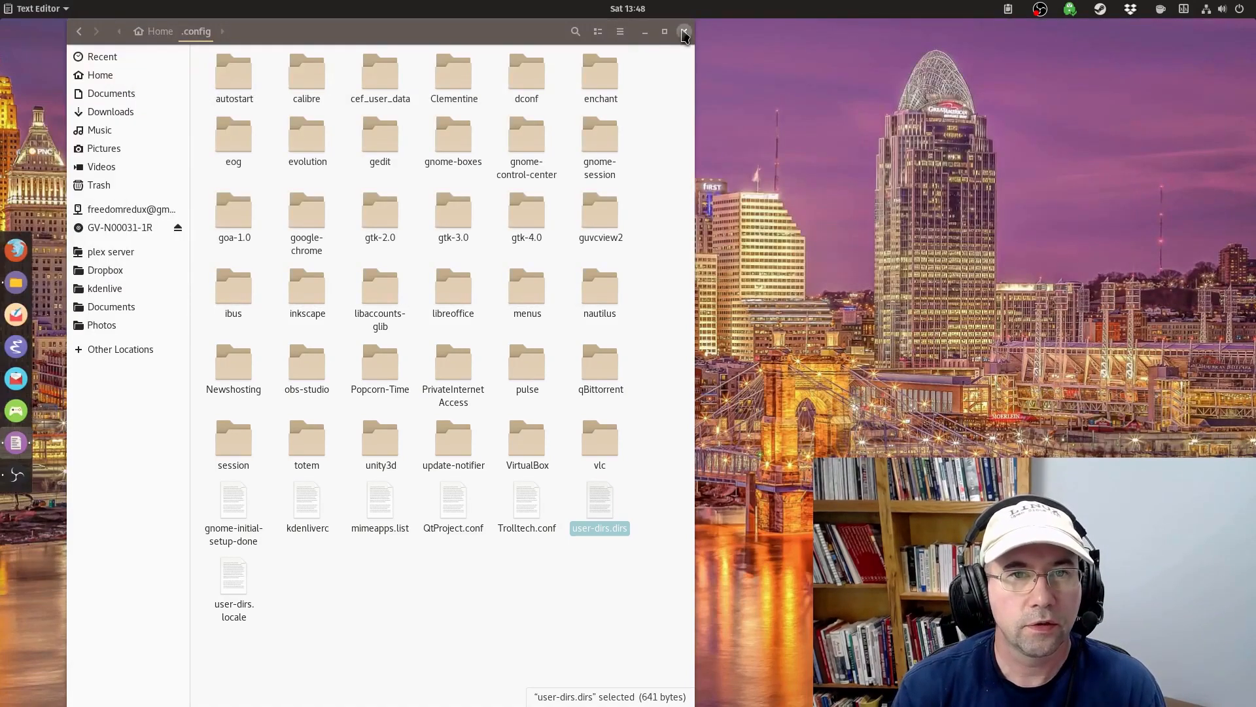
click(683, 32)
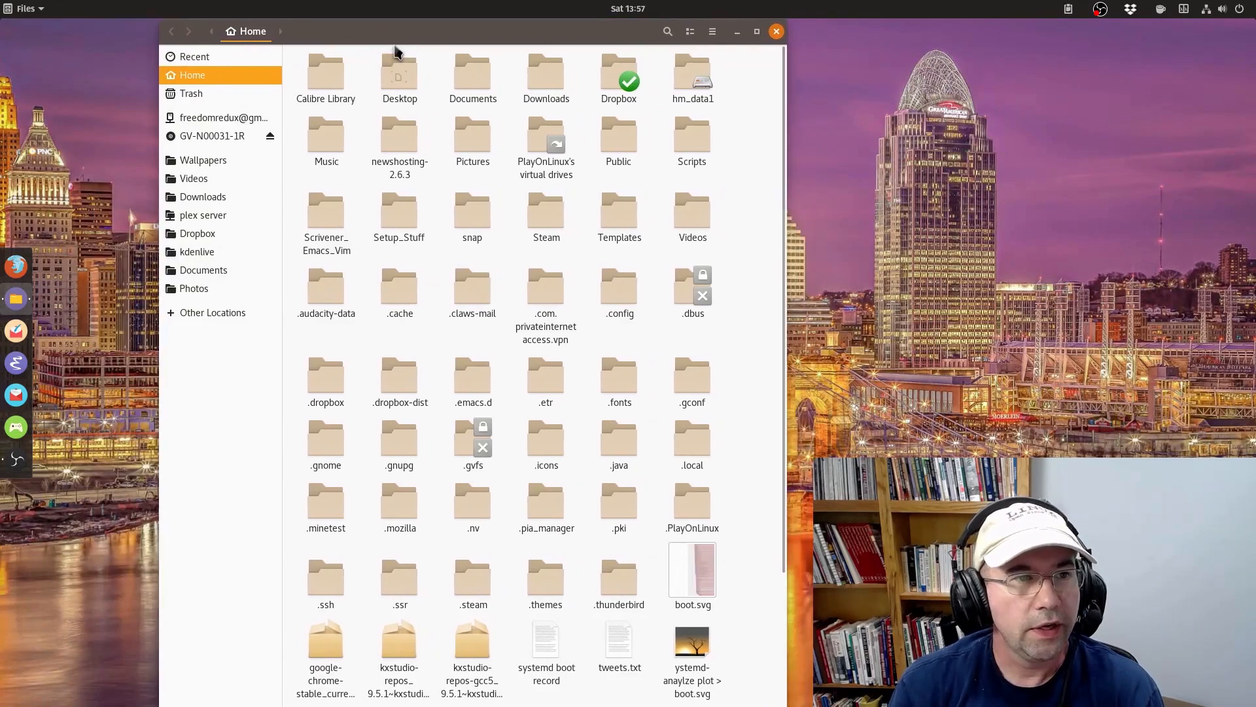
mouse_move(210, 110)
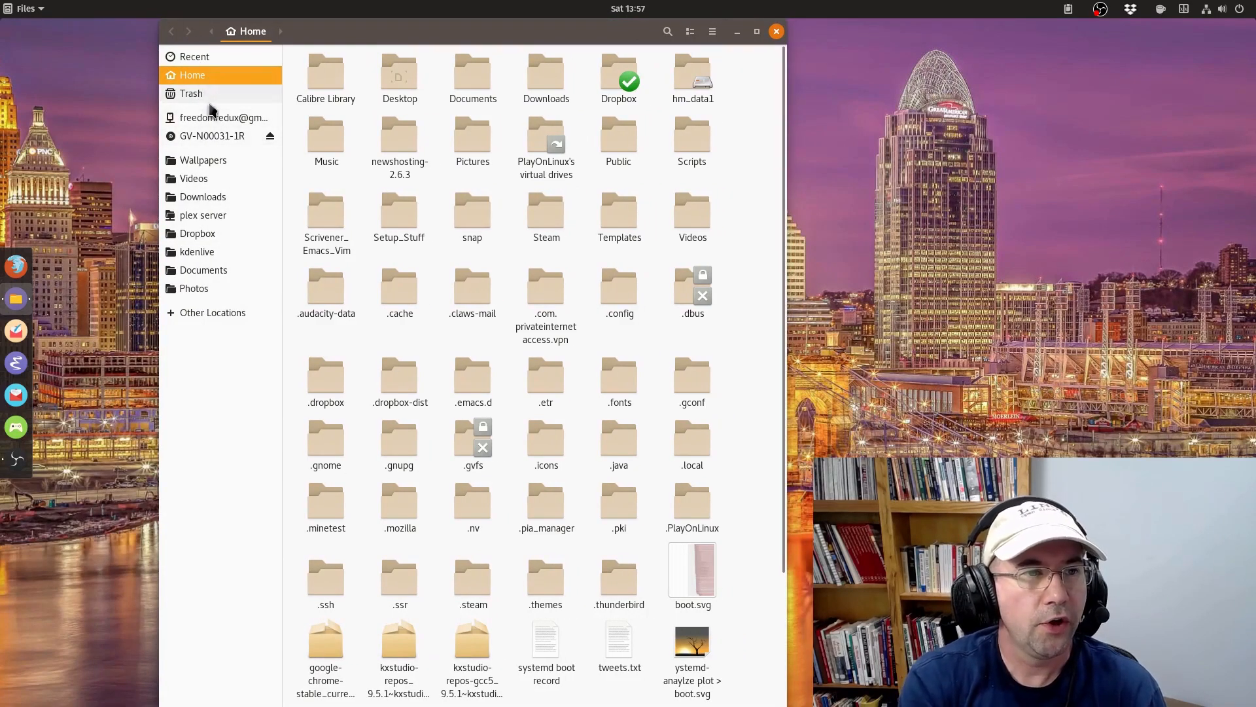
mouse_move(204, 97)
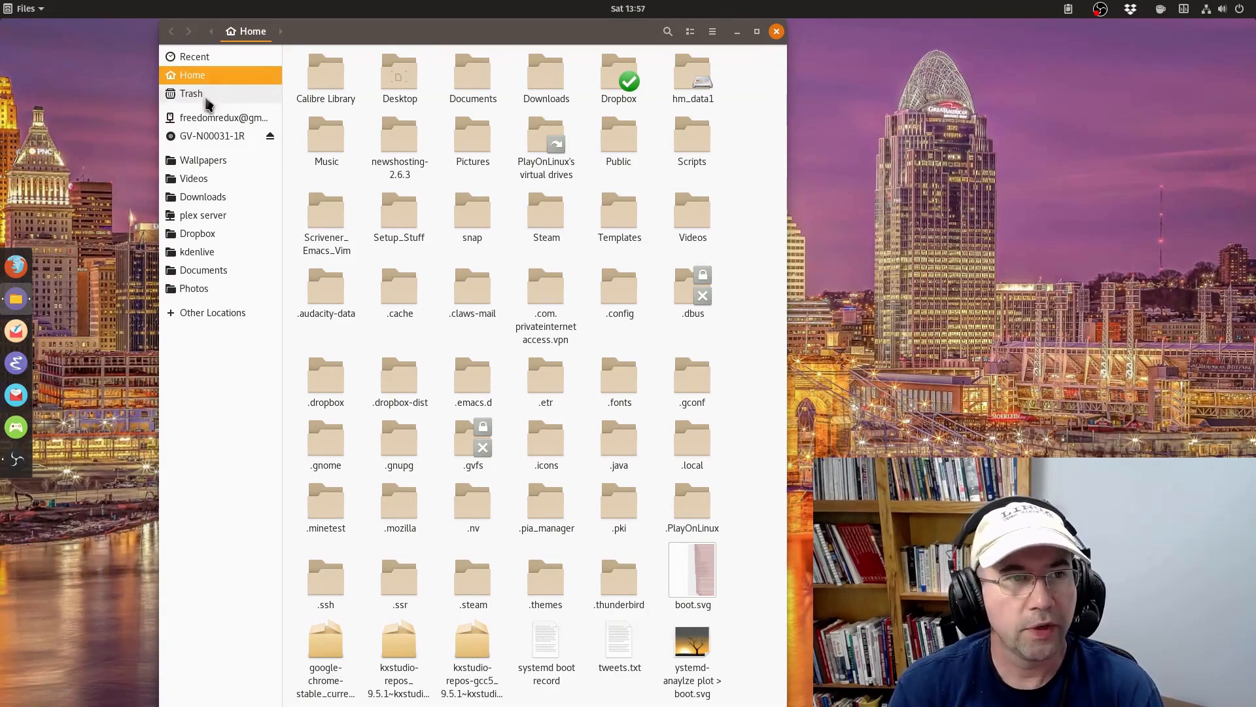
mouse_move(196, 94)
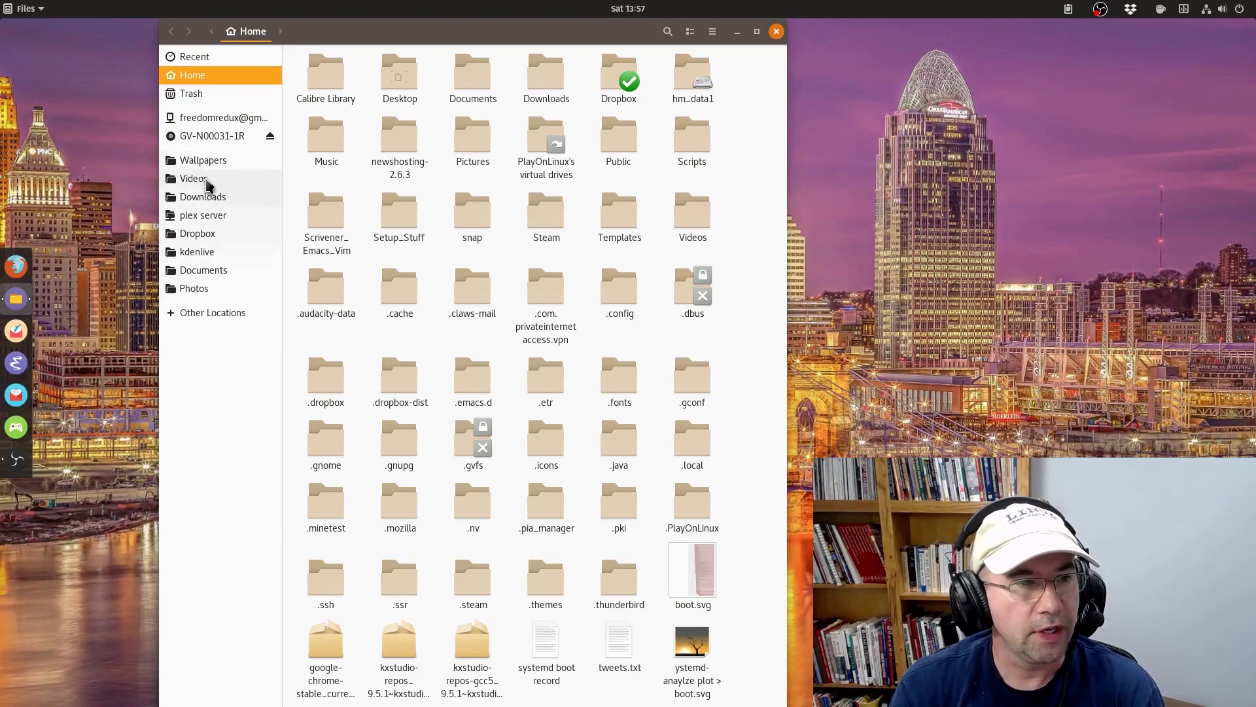
mouse_move(204, 270)
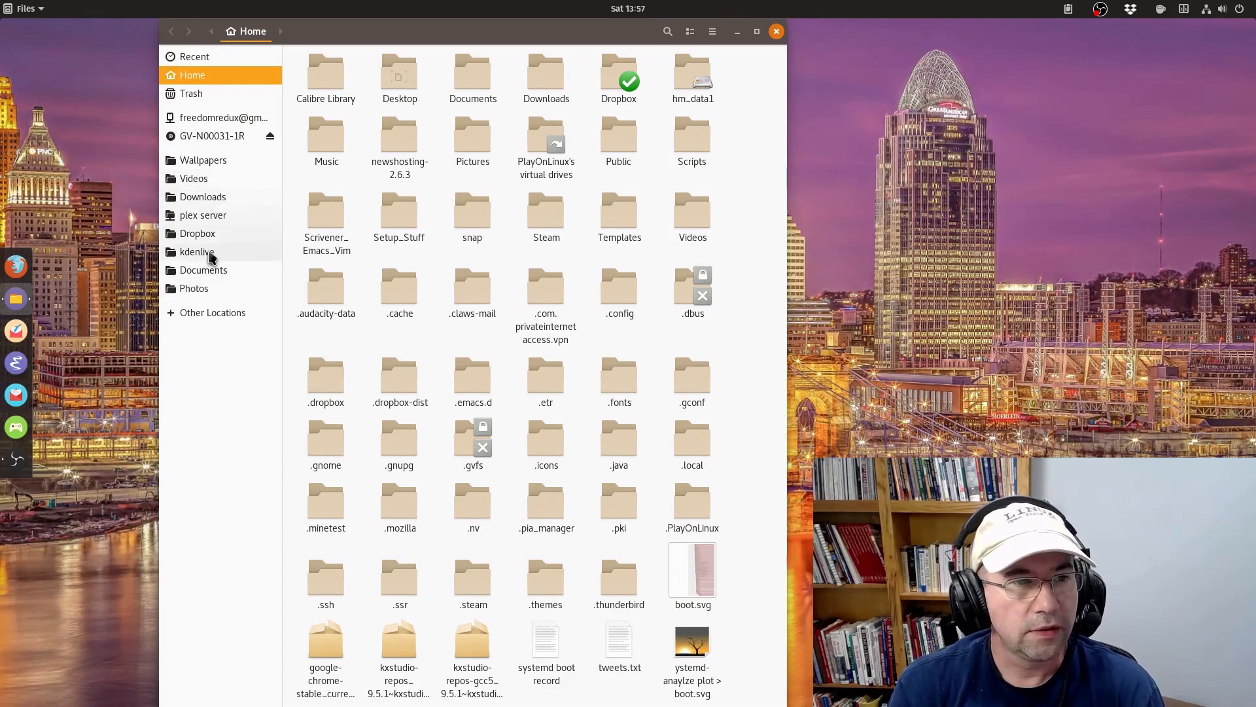
mouse_move(208, 270)
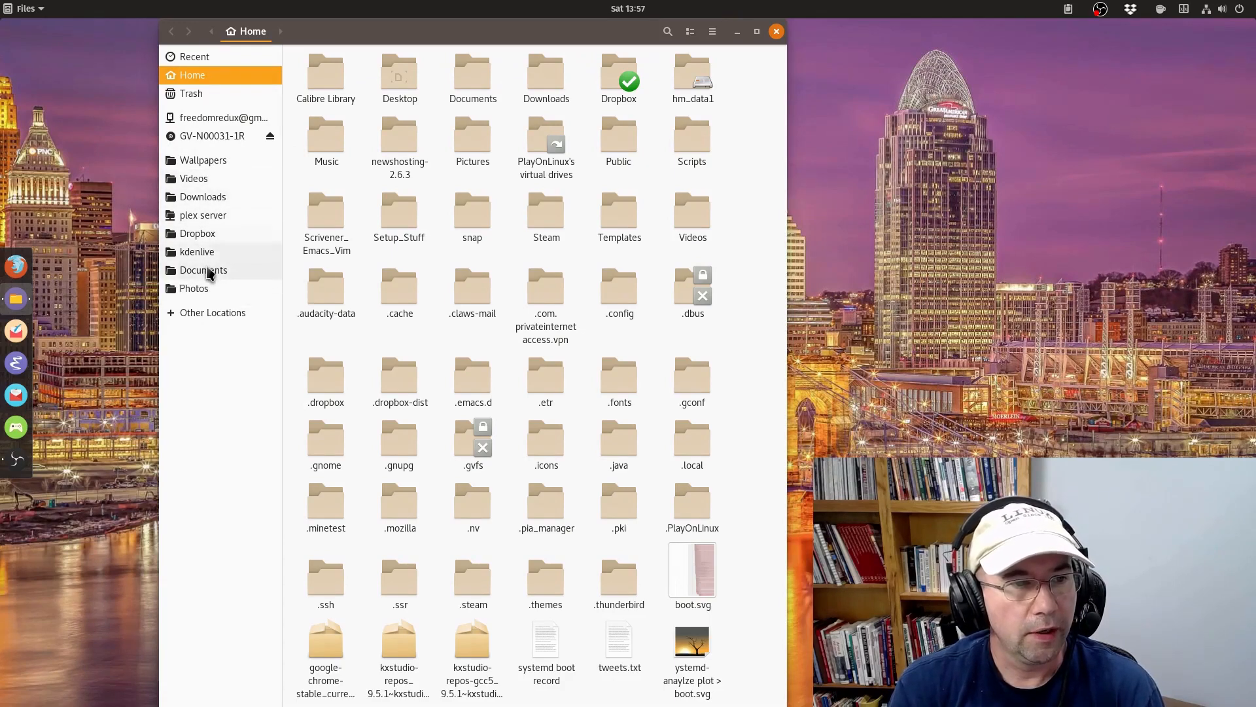
Step: After rebooting, open the Documents folder in home_data from the sidebar
click(204, 270)
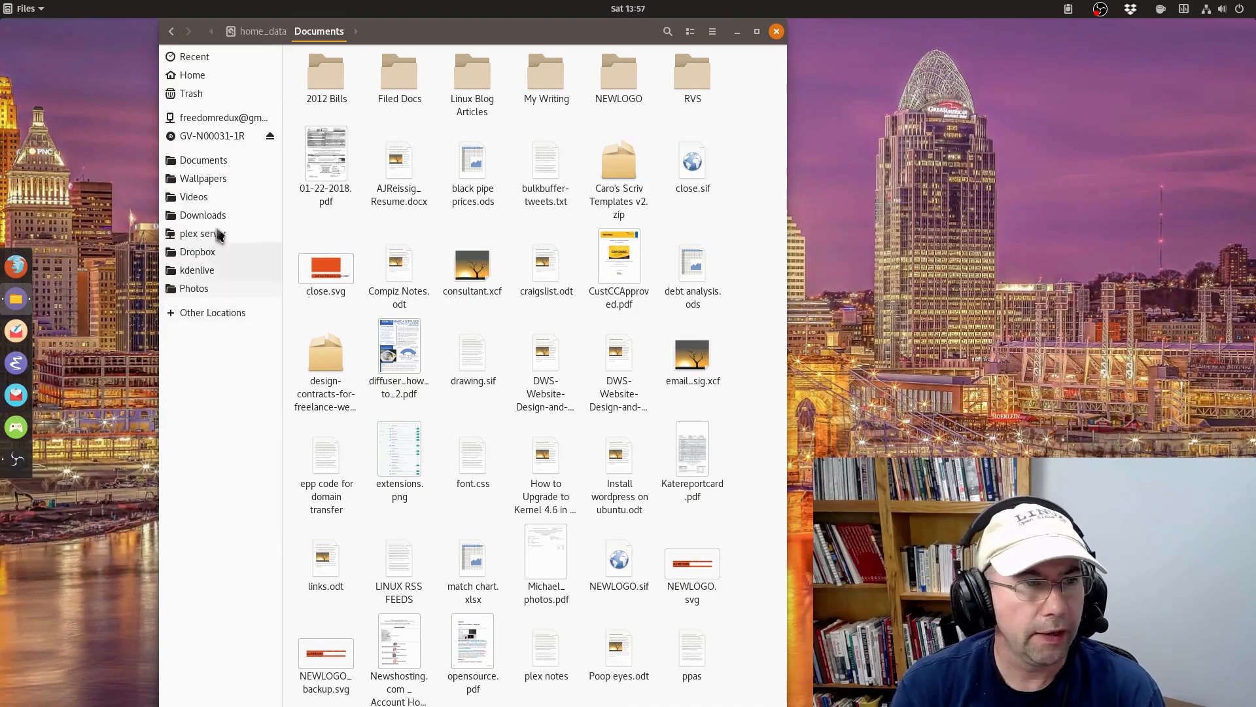
mouse_move(252, 372)
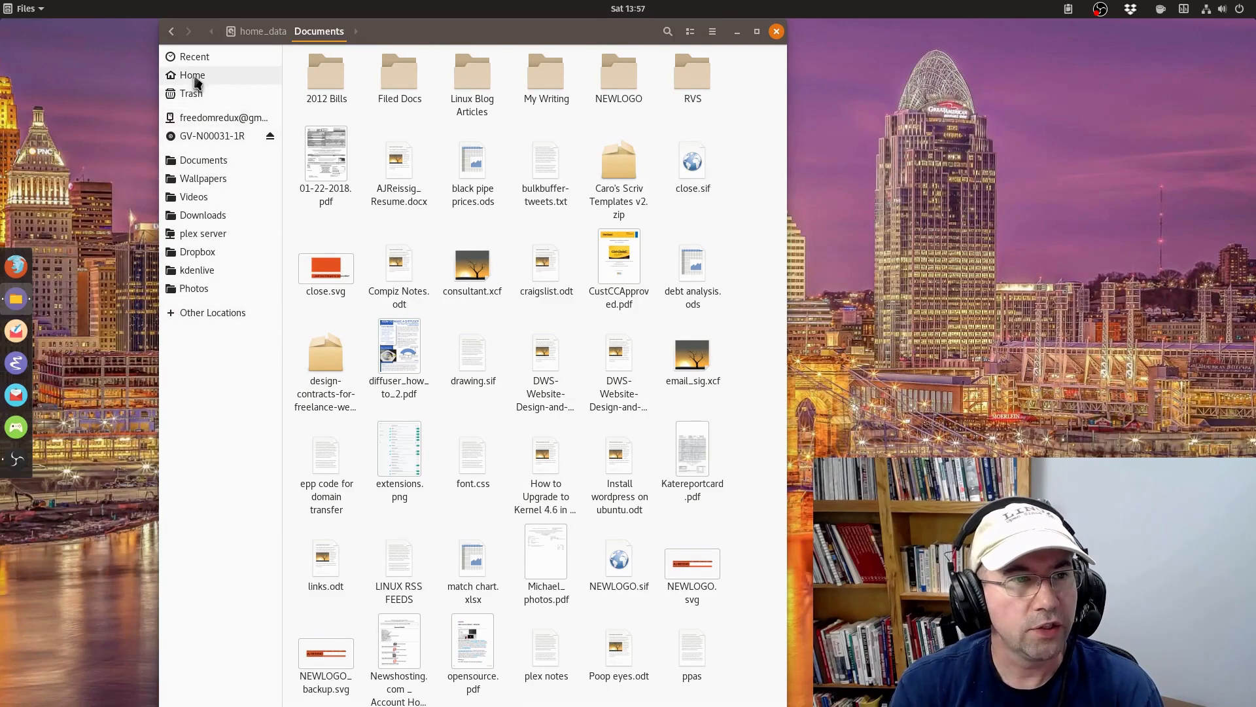
Step: Return to the Home folder from the Nautilus sidebar
click(193, 74)
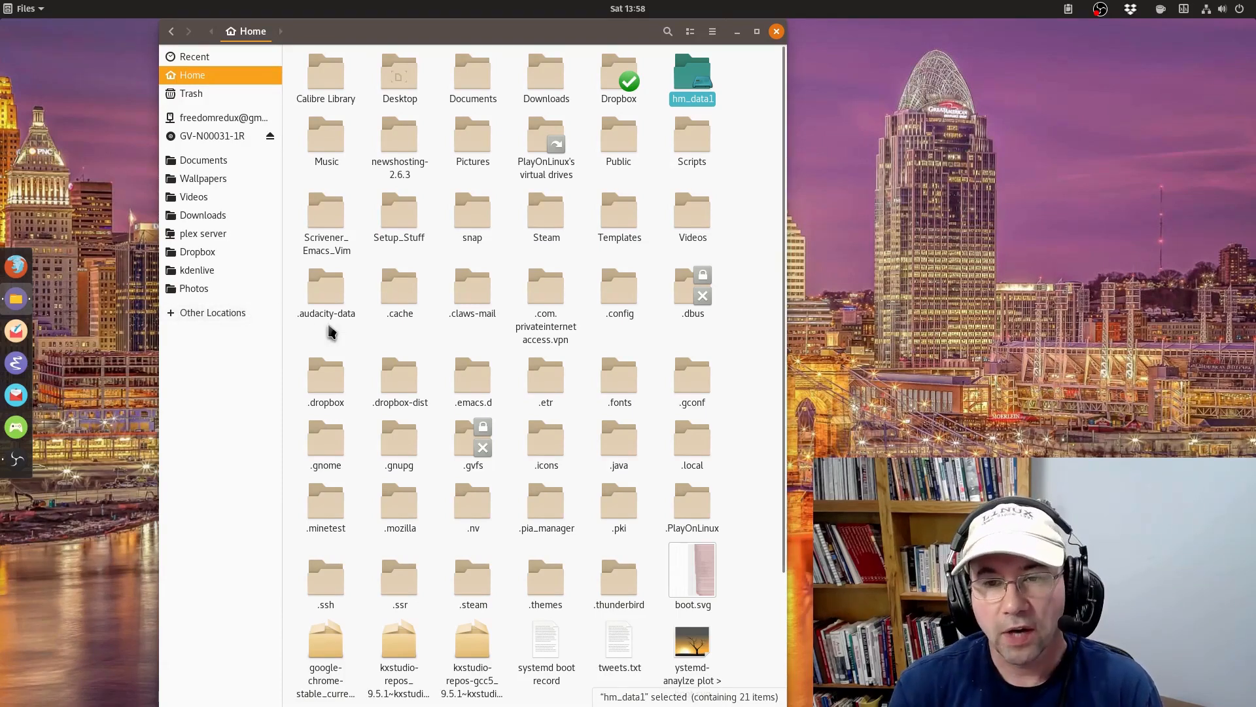
mouse_move(424, 377)
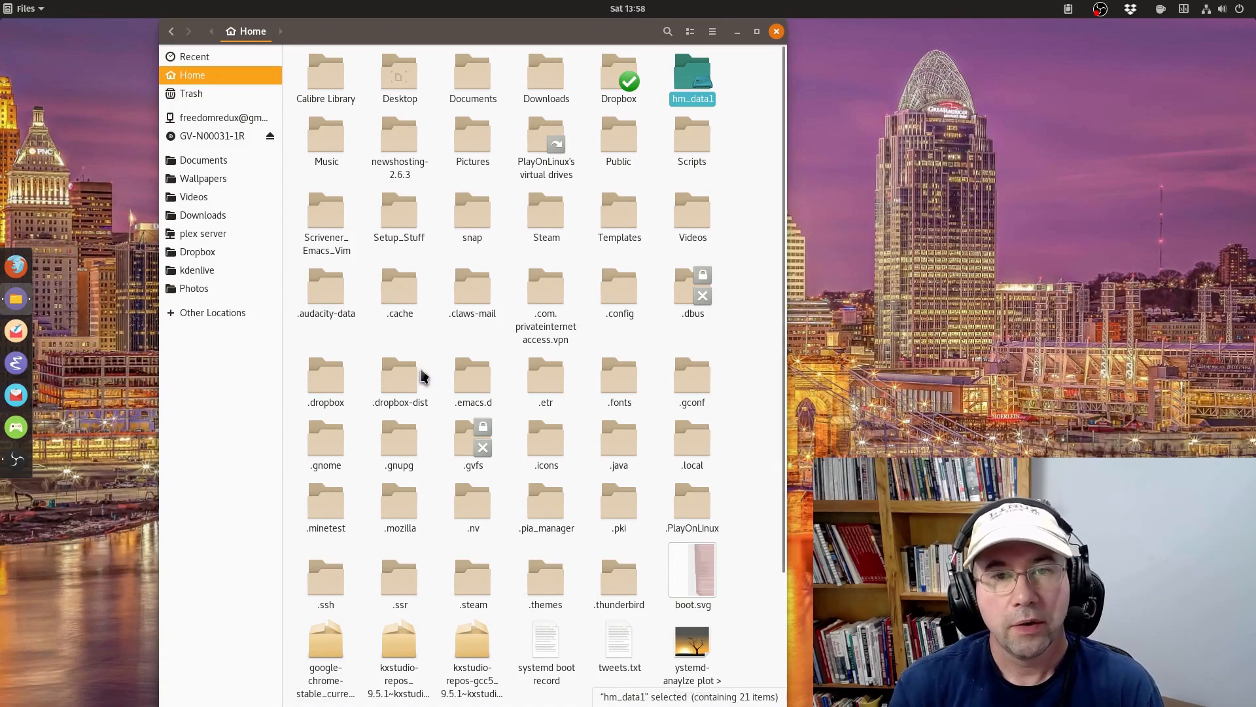